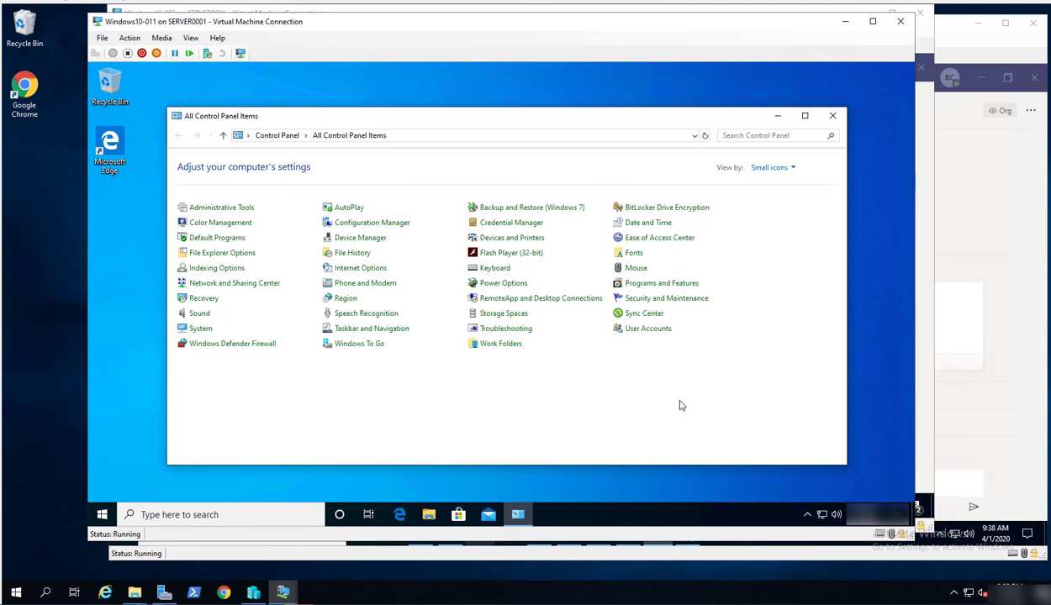
{"action": "mouse_move", "coordinate": [664, 412]}
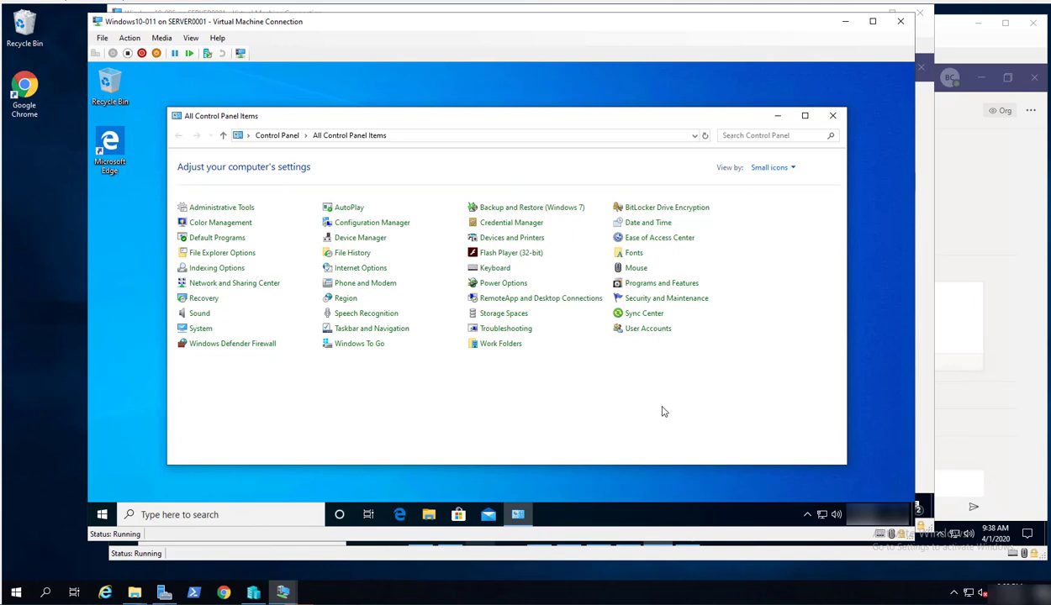
{"action": "mouse_move", "coordinate": [361, 237]}
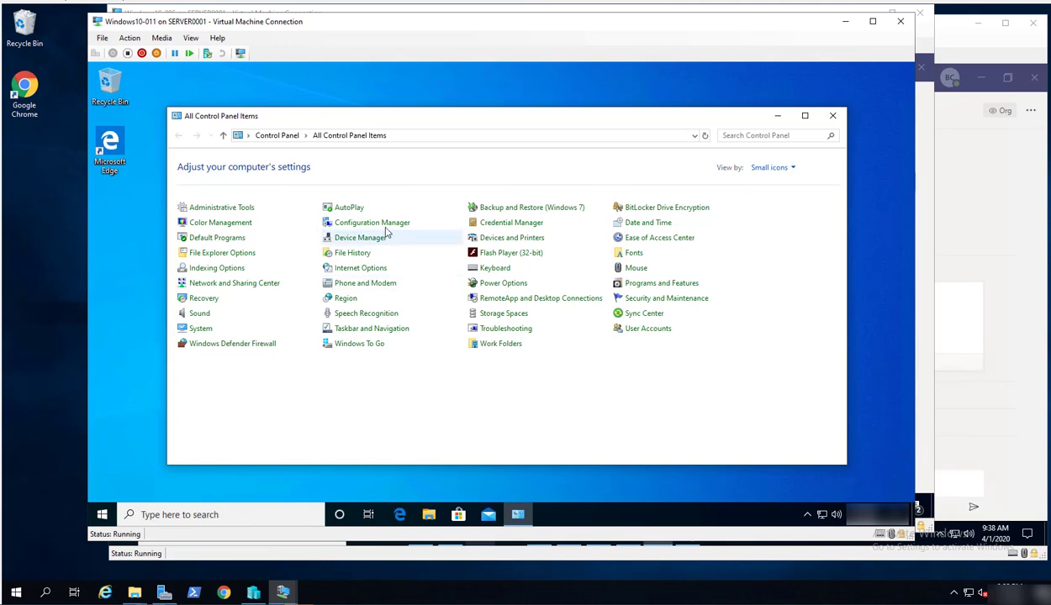
{"action": "mouse_move", "coordinate": [373, 222]}
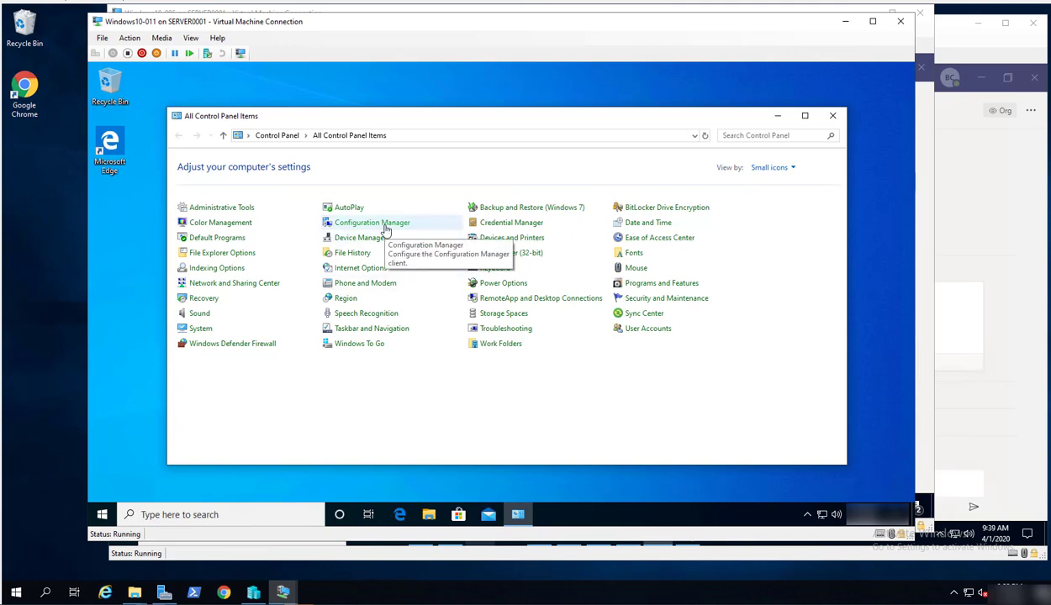
{"action": "mouse_move", "coordinate": [432, 335]}
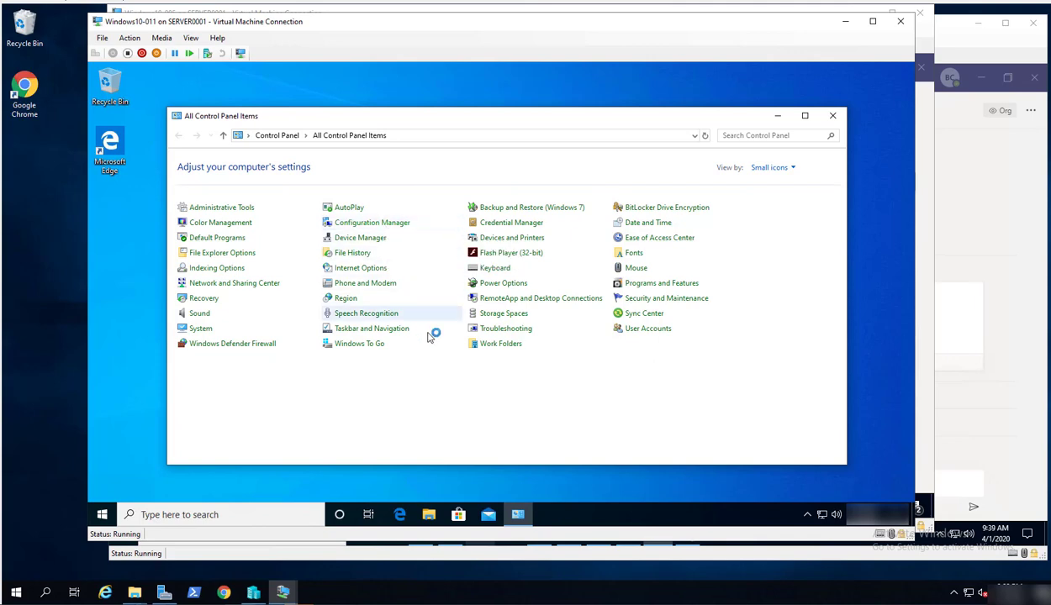
{"action": "mouse_move", "coordinate": [365, 282]}
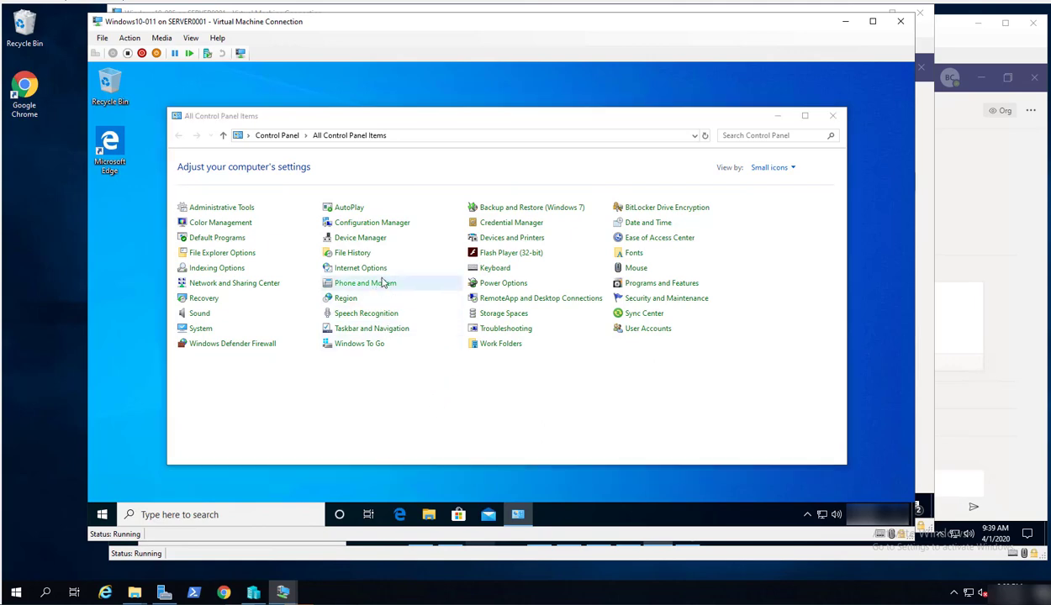
Check the Configuration Manager client properties, then browse File Explorer to C:\Windows\ccmsetup.
{"action": "double_click", "coordinate": [371, 222]}
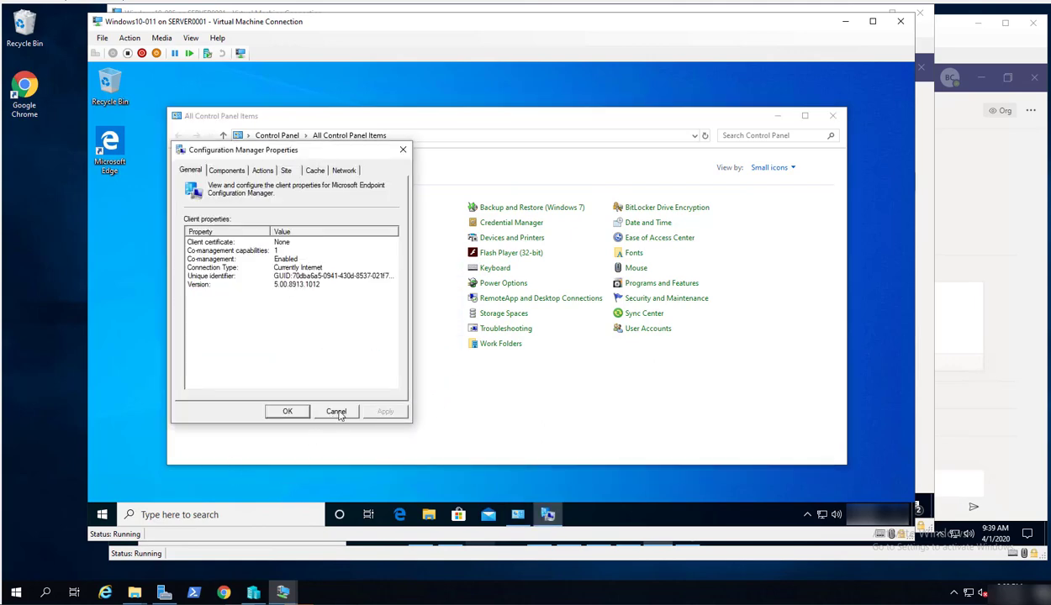
{"action": "left_click", "coordinate": [335, 411]}
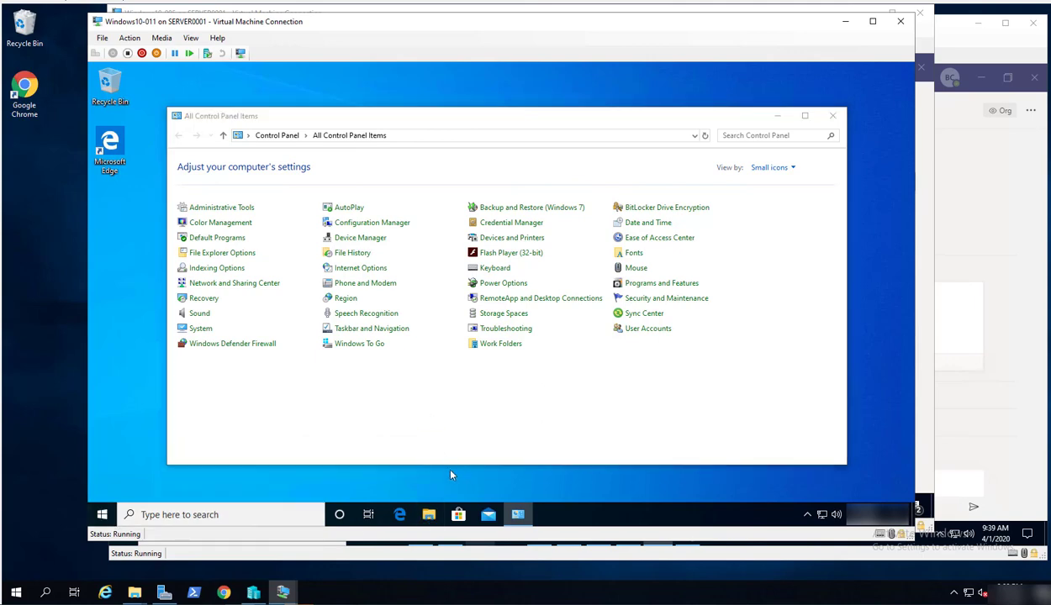
{"action": "left_click", "coordinate": [427, 514]}
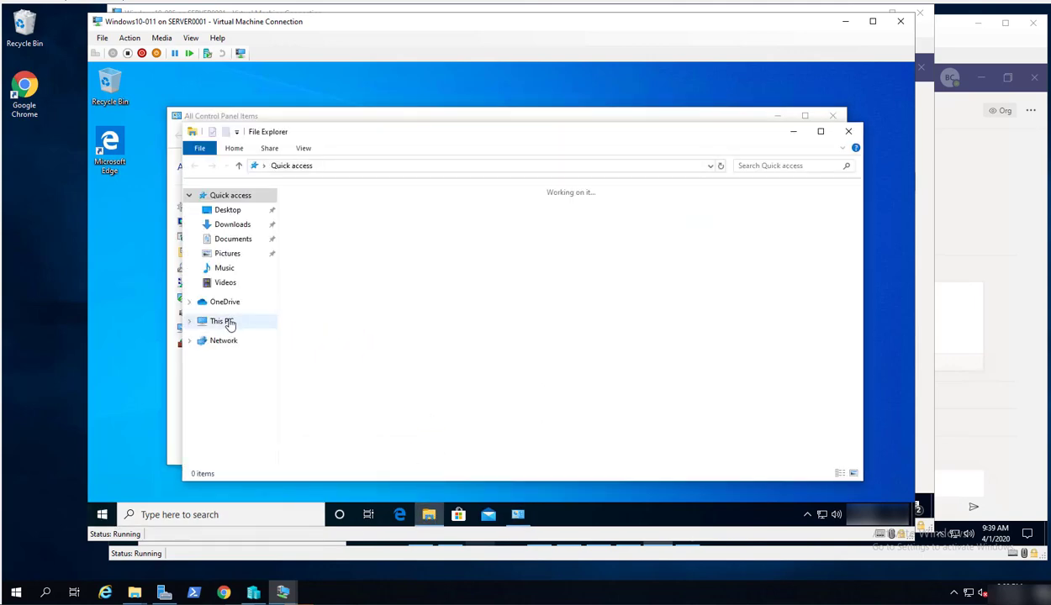
{"action": "left_click", "coordinate": [221, 321]}
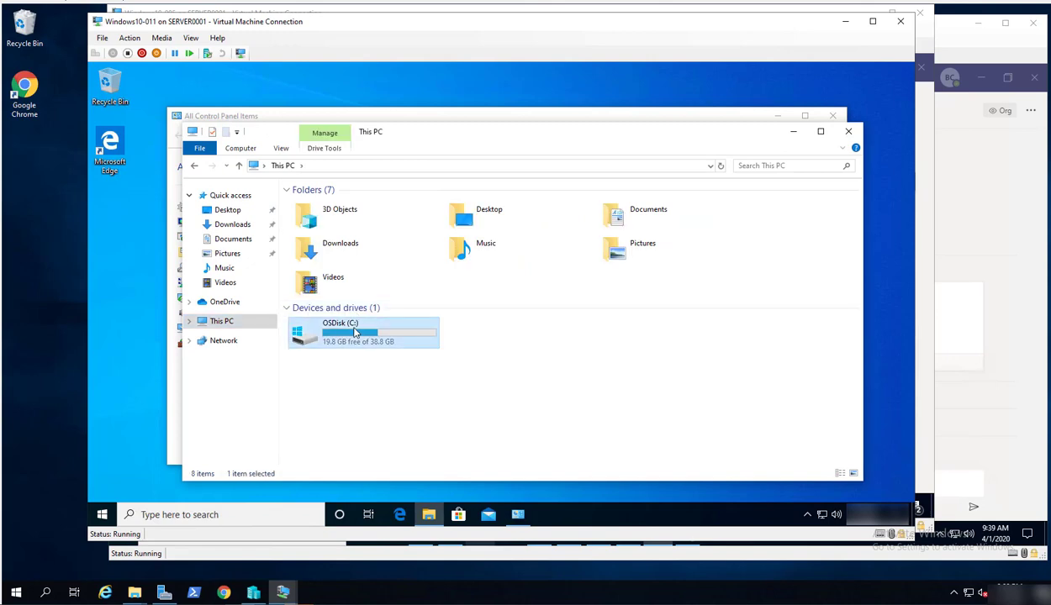
{"action": "double_click", "coordinate": [353, 332]}
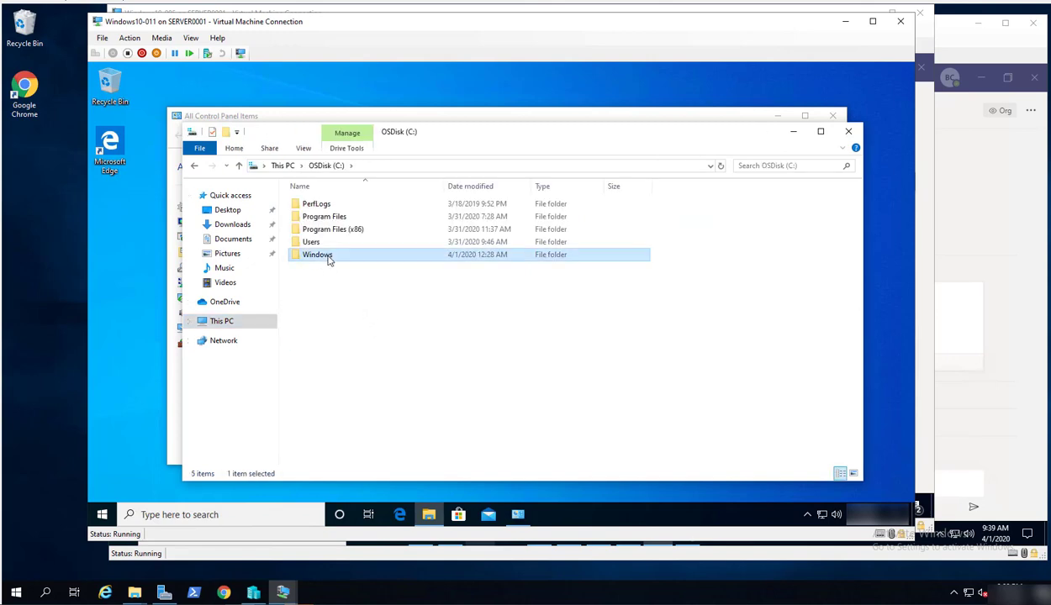
{"action": "double_click", "coordinate": [317, 255]}
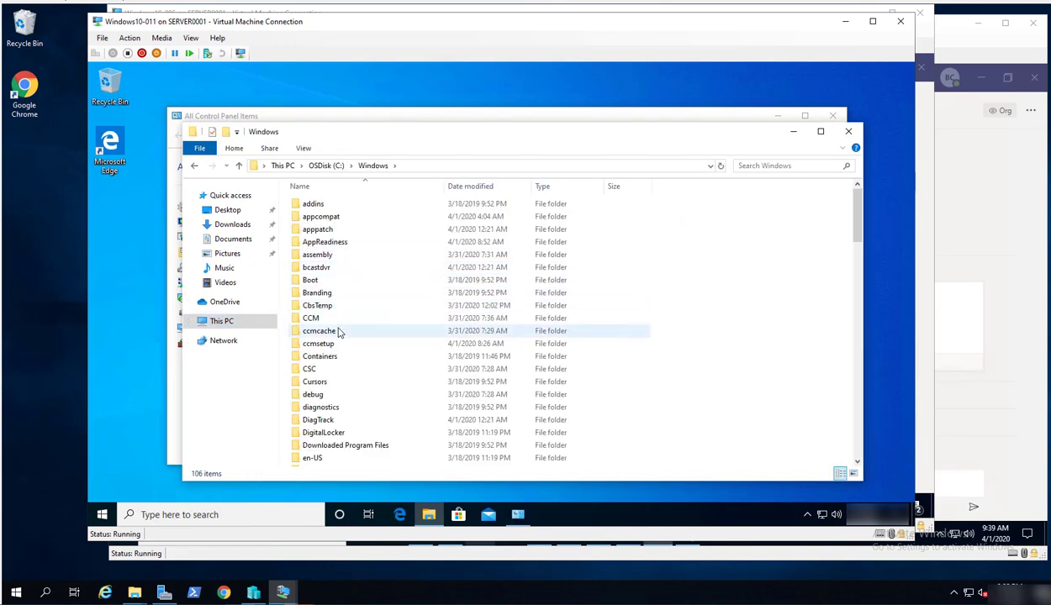
{"action": "double_click", "coordinate": [318, 343]}
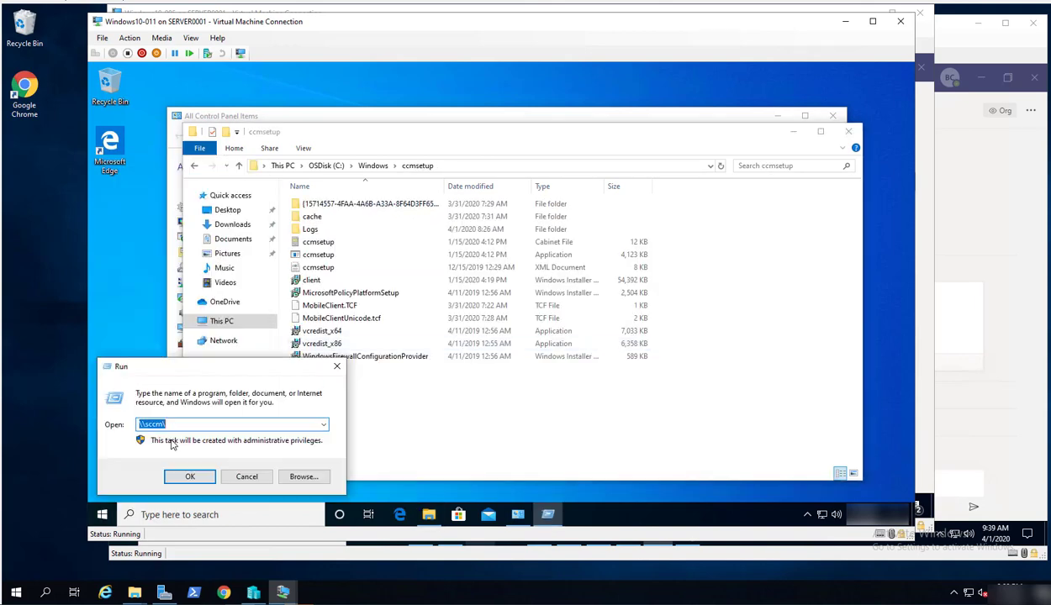
Run c:\Windows\ccmsetup\ccmsetup.exe /uninstall from the Run dialog.
{"action": "type", "text": "c:\\"}
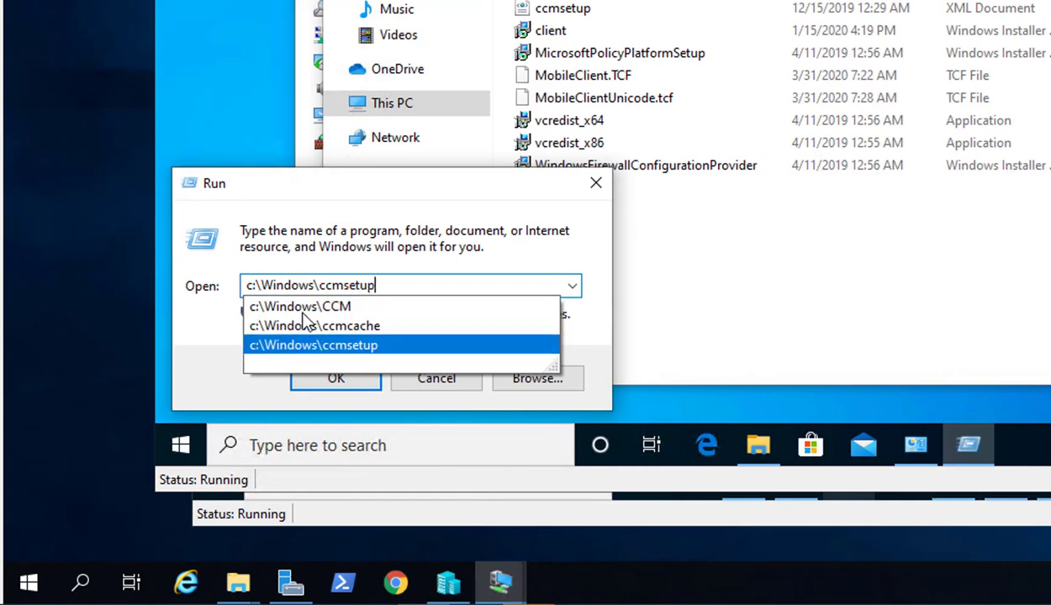
{"action": "left_click", "coordinate": [312, 344]}
{"action": "type", "text": "\\ccmsetup.xml"}
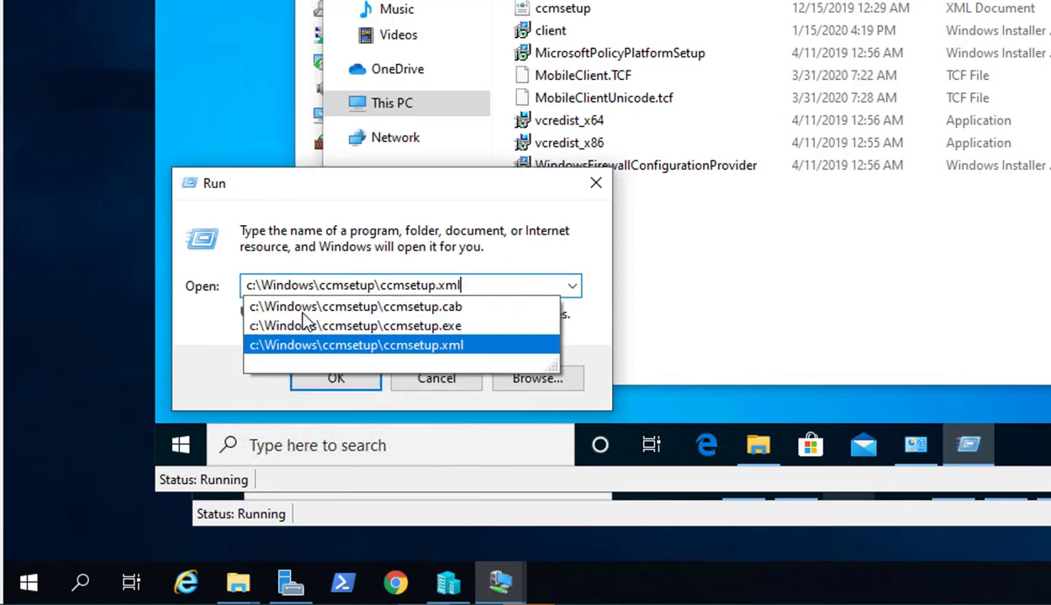
{"action": "left_click", "coordinate": [357, 325]}
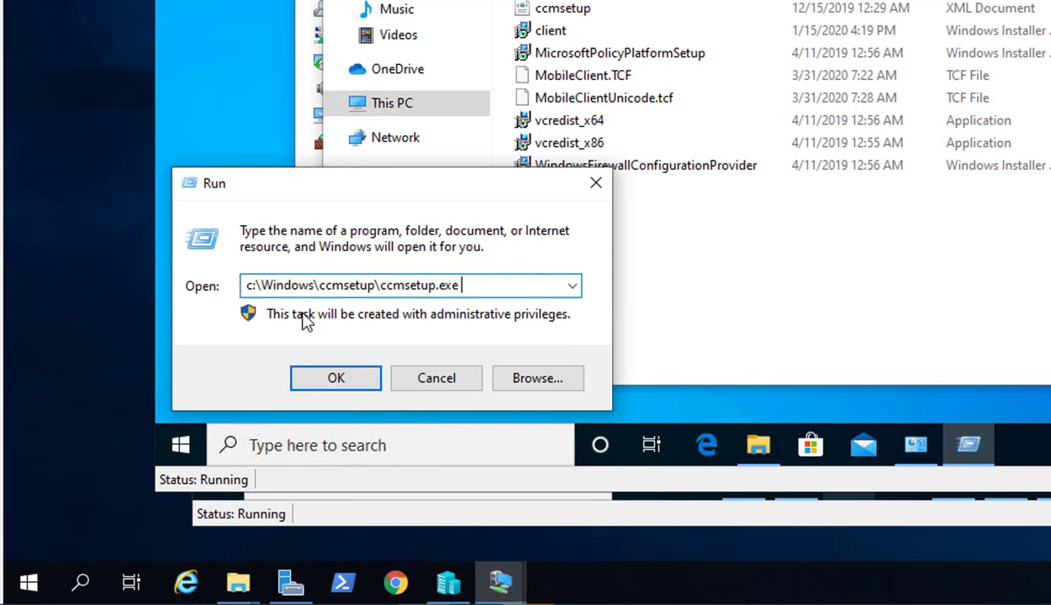
{"action": "type", "text": "/uni"}
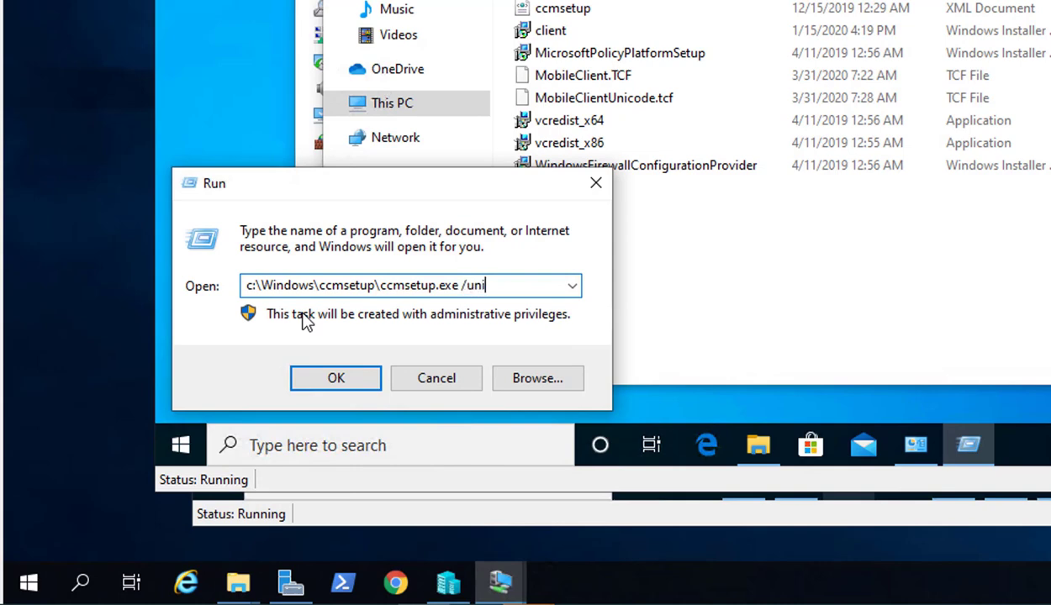
{"action": "type", "text": "nstall"}
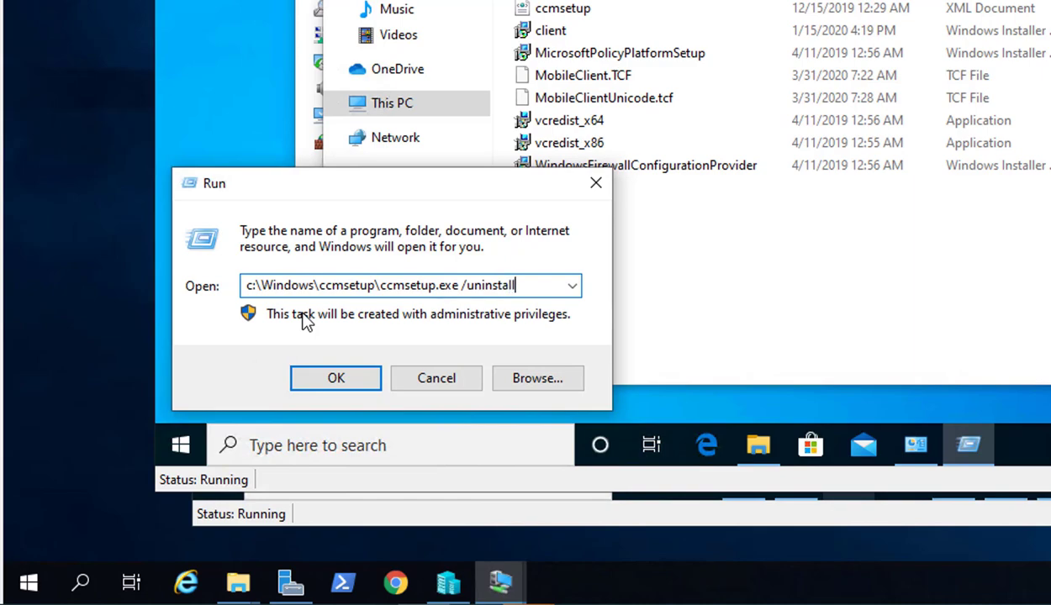
{"action": "left_click", "coordinate": [336, 378]}
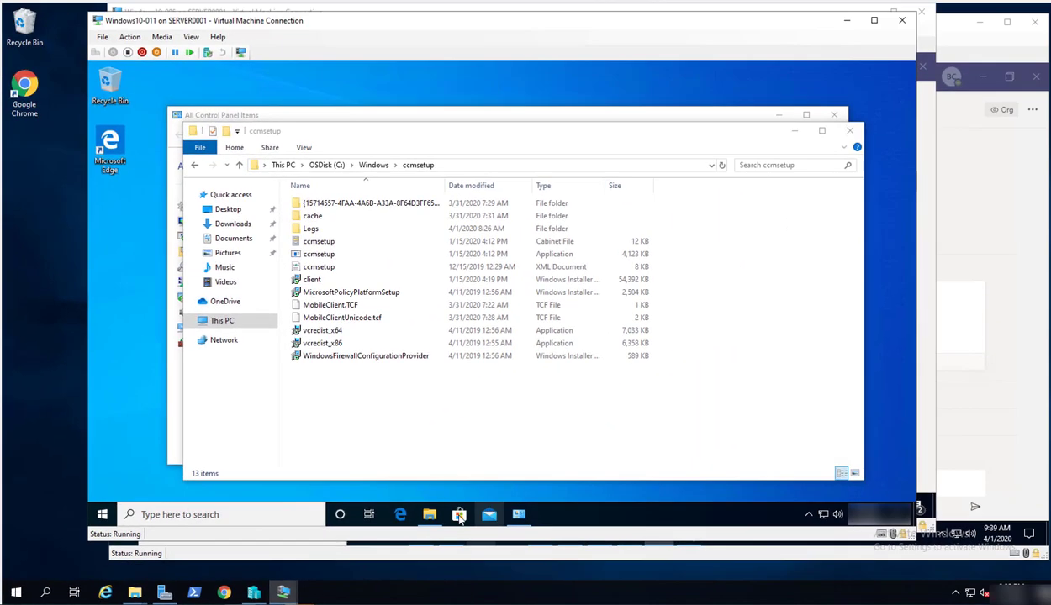
Open the ccmsetup Logs subfolder and view ccmsetup.log in CMTrace.
{"action": "left_click", "coordinate": [318, 241]}
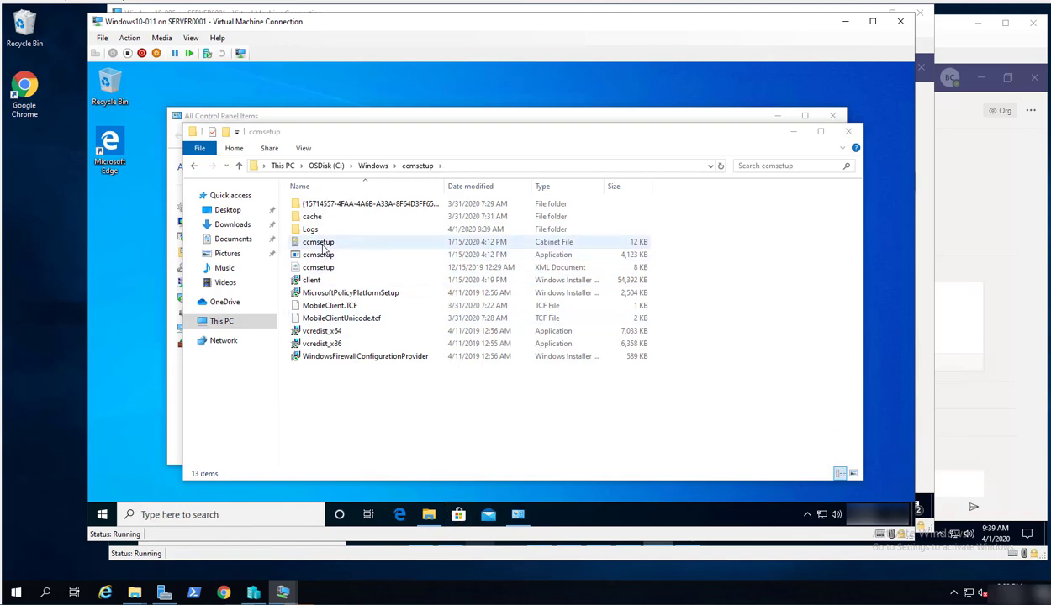
{"action": "double_click", "coordinate": [310, 229]}
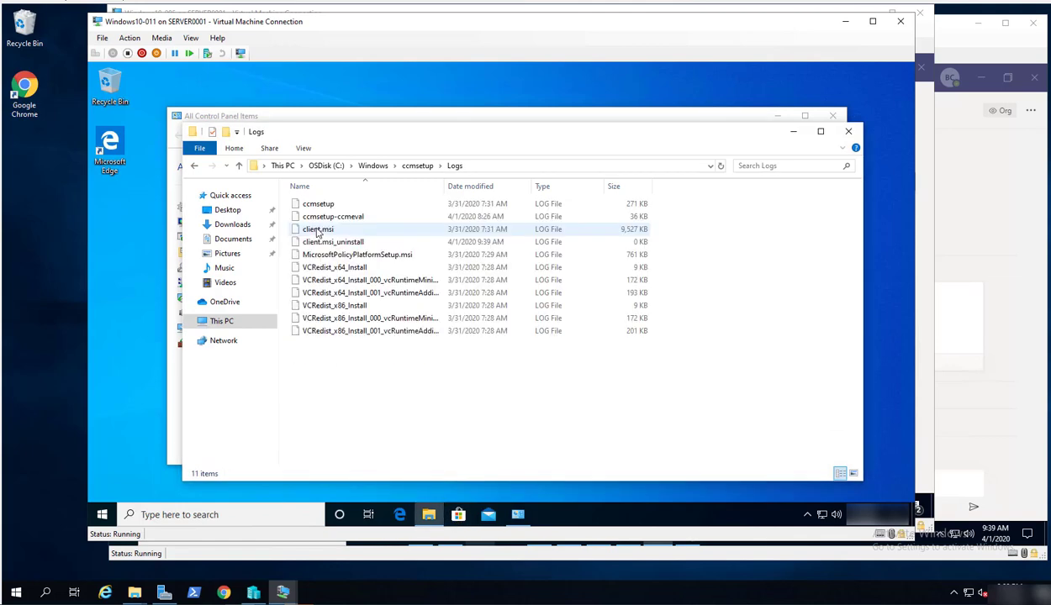
{"action": "left_click", "coordinate": [318, 203]}
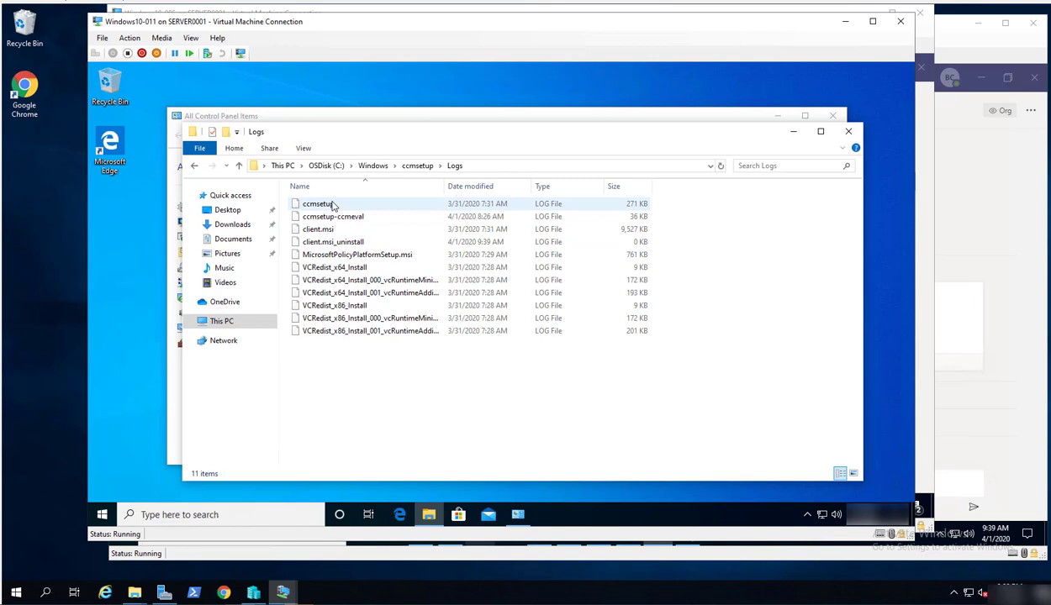
{"action": "mouse_move", "coordinate": [318, 203]}
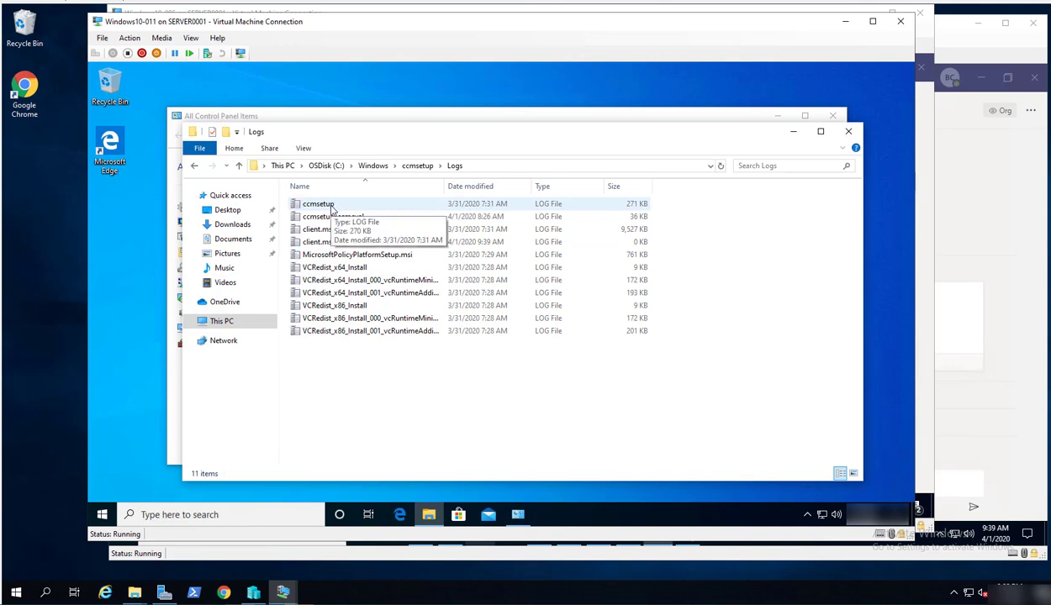
{"action": "left_click", "coordinate": [318, 204]}
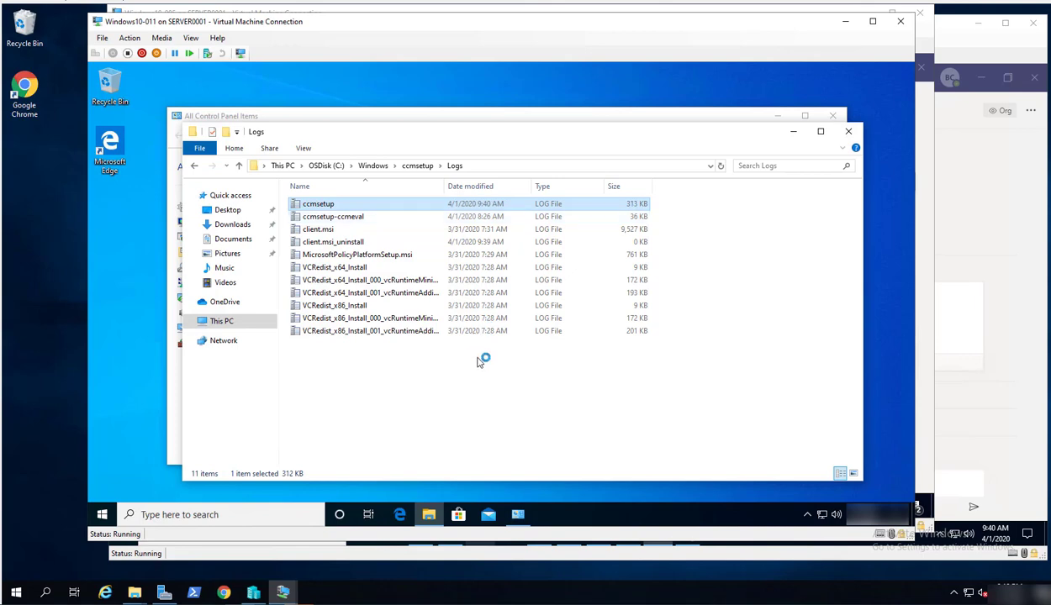
{"action": "double_click", "coordinate": [318, 204]}
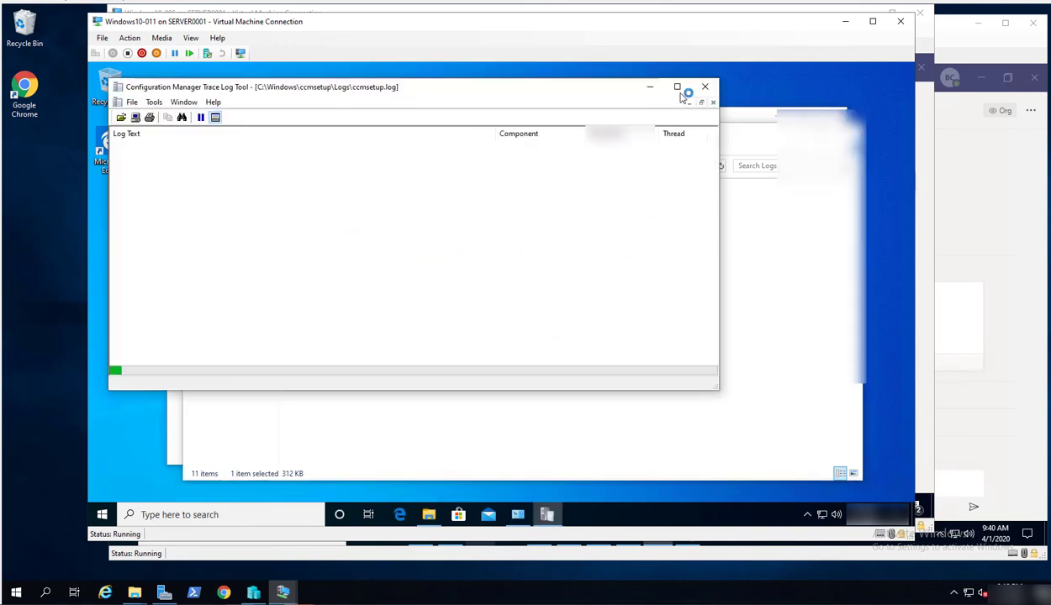
{"action": "left_click", "coordinate": [677, 87]}
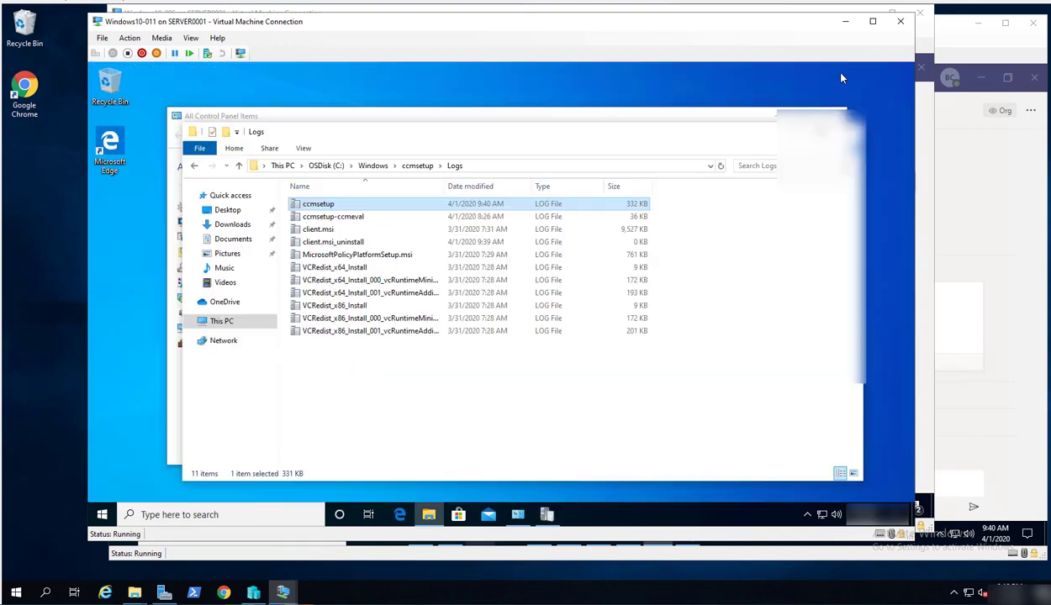
{"action": "mouse_move", "coordinate": [375, 403]}
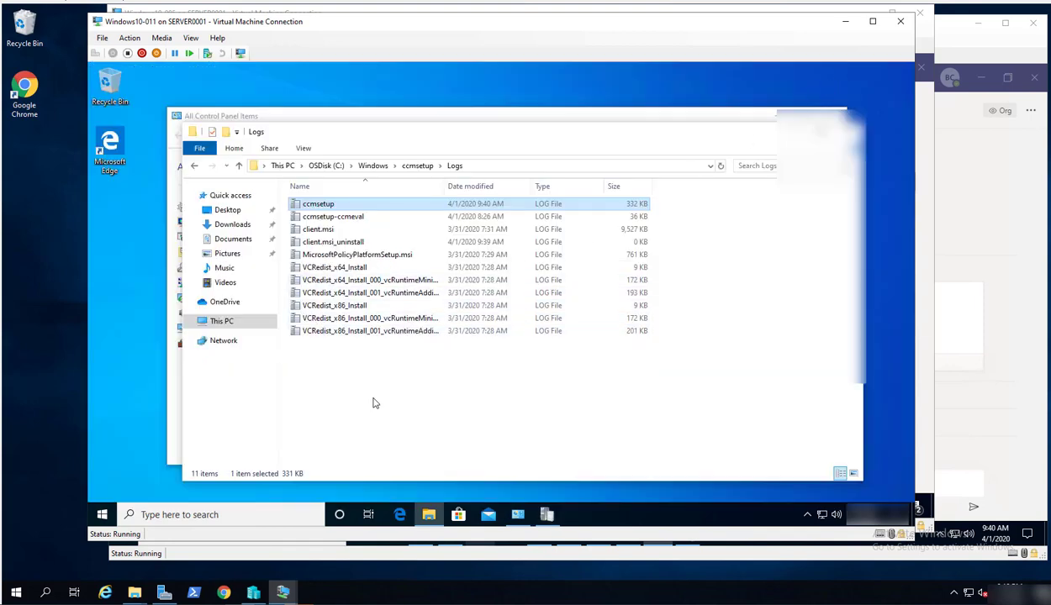
{"action": "mouse_move", "coordinate": [437, 424]}
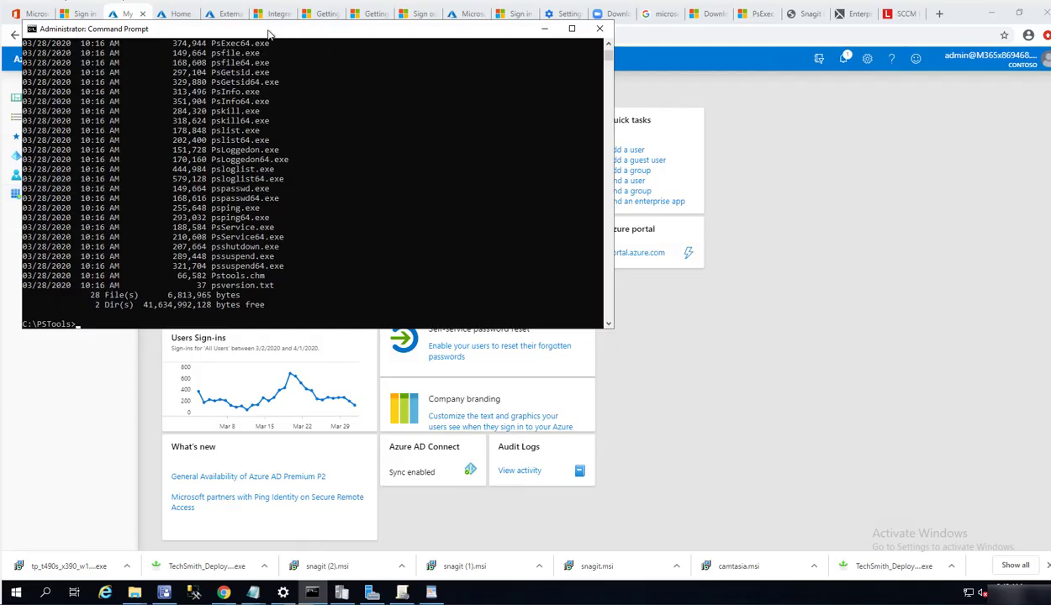
{"action": "mouse_move", "coordinate": [281, 36]}
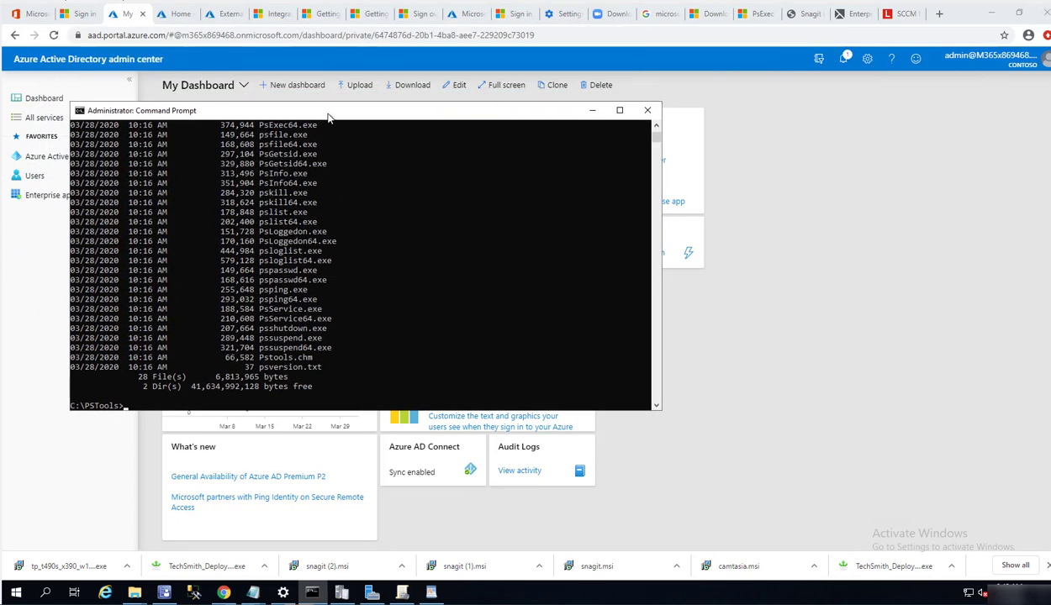
{"action": "mouse_move", "coordinate": [264, 374]}
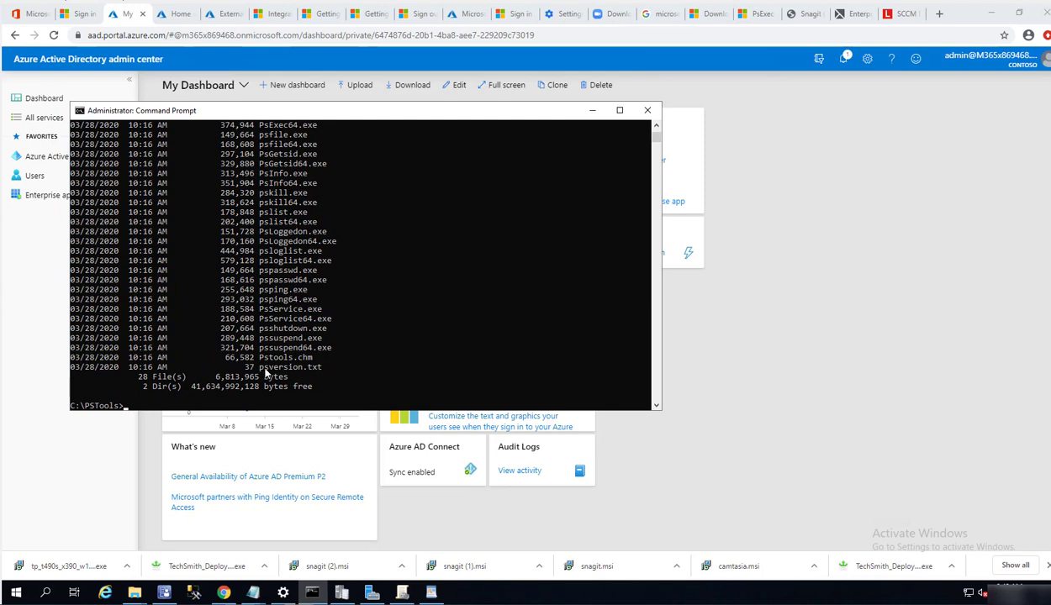
{"action": "mouse_move", "coordinate": [459, 335]}
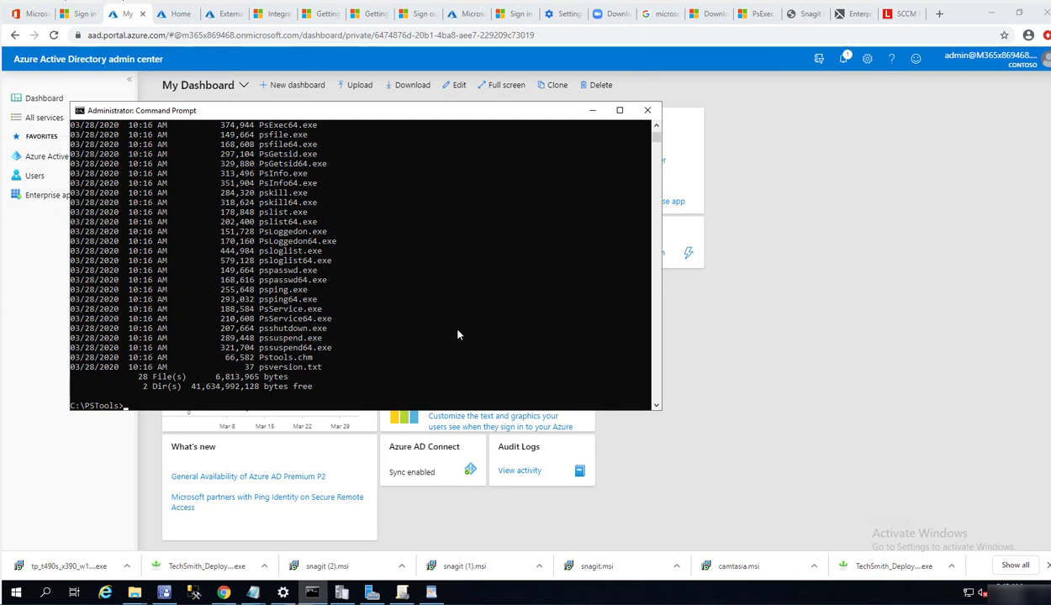
{"action": "mouse_move", "coordinate": [428, 362]}
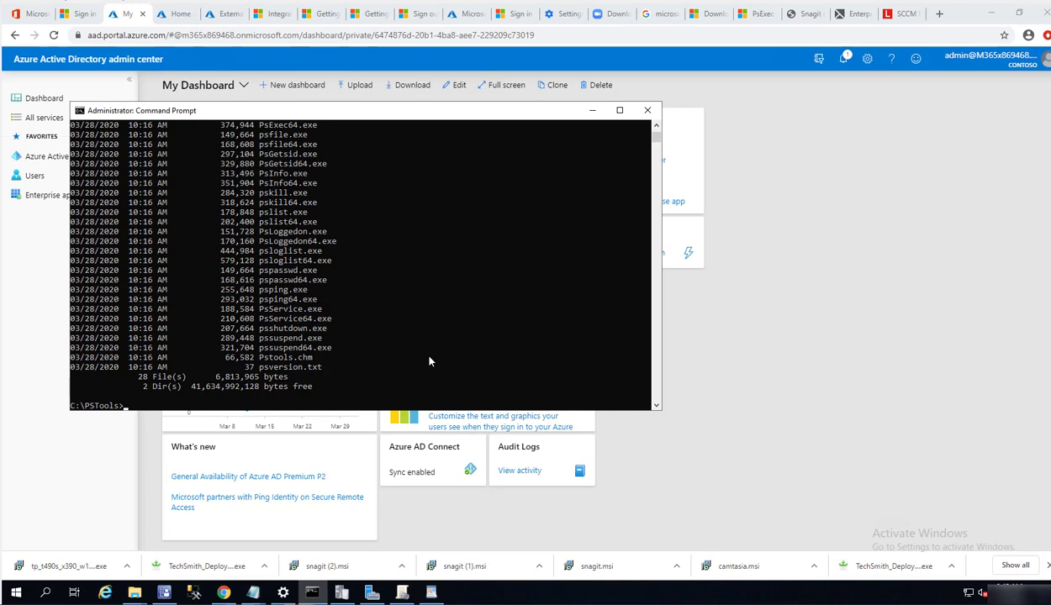
{"action": "mouse_move", "coordinate": [233, 258]}
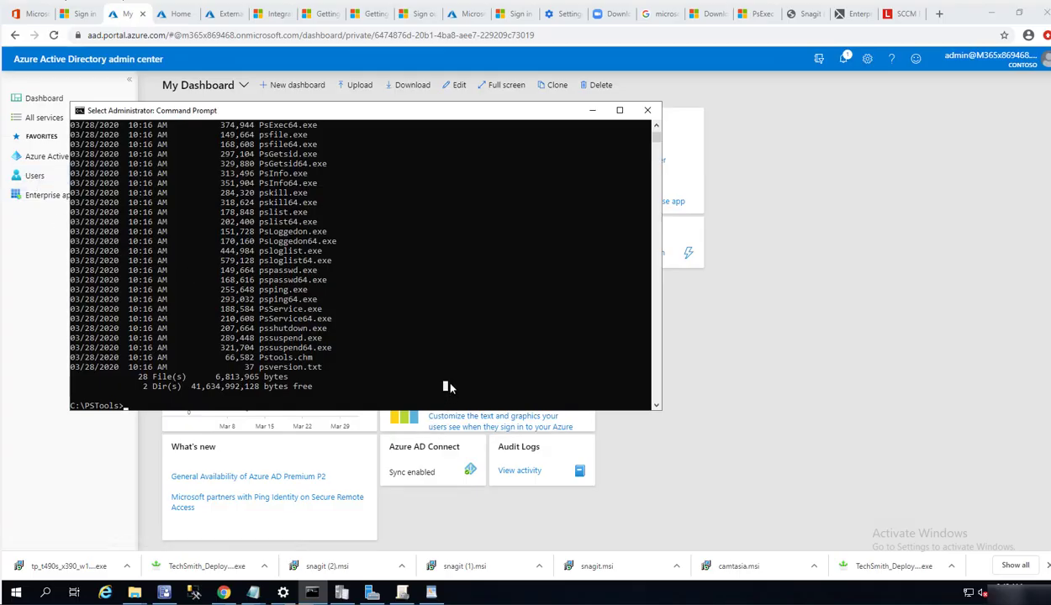
Enter psexec.exe \\windows10-001 cmd at the C:\PSTools prompt without running it.
{"action": "type", "text": "psexec"}
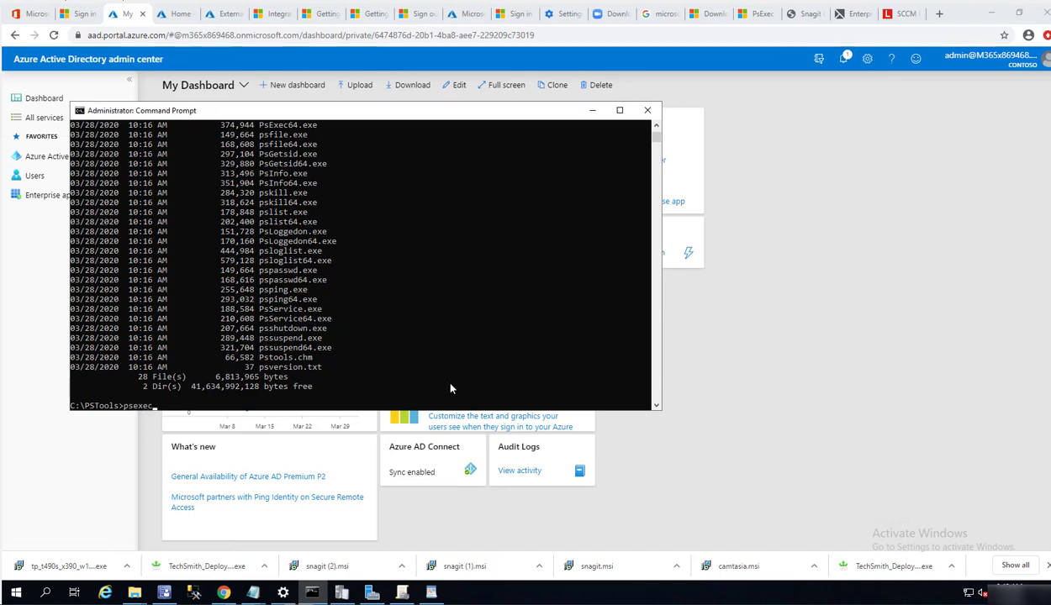
{"action": "type", "text": ".exe"}
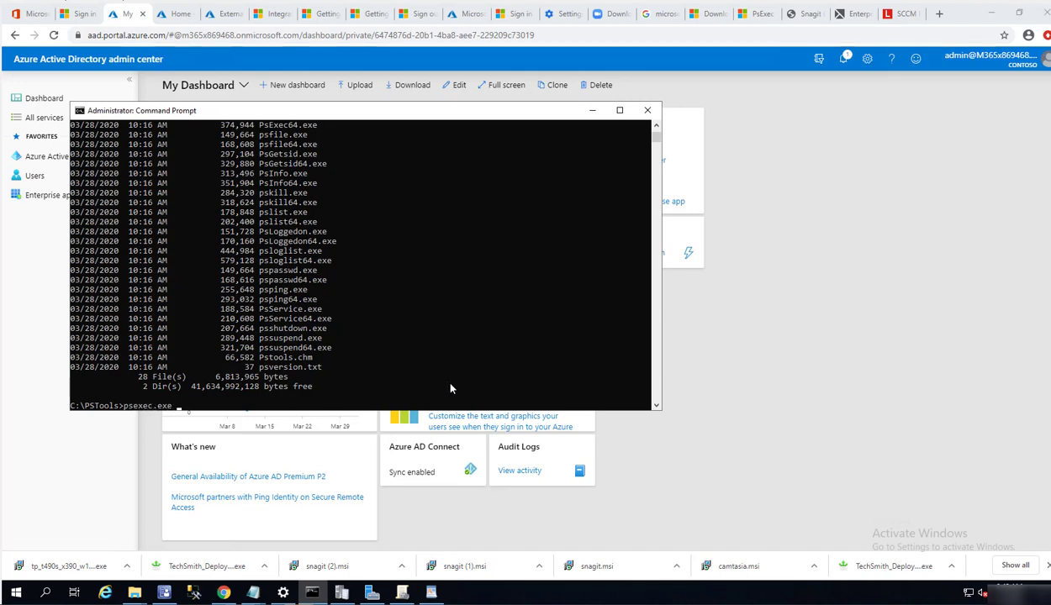
{"action": "type", "text": "\\\\windows10"}
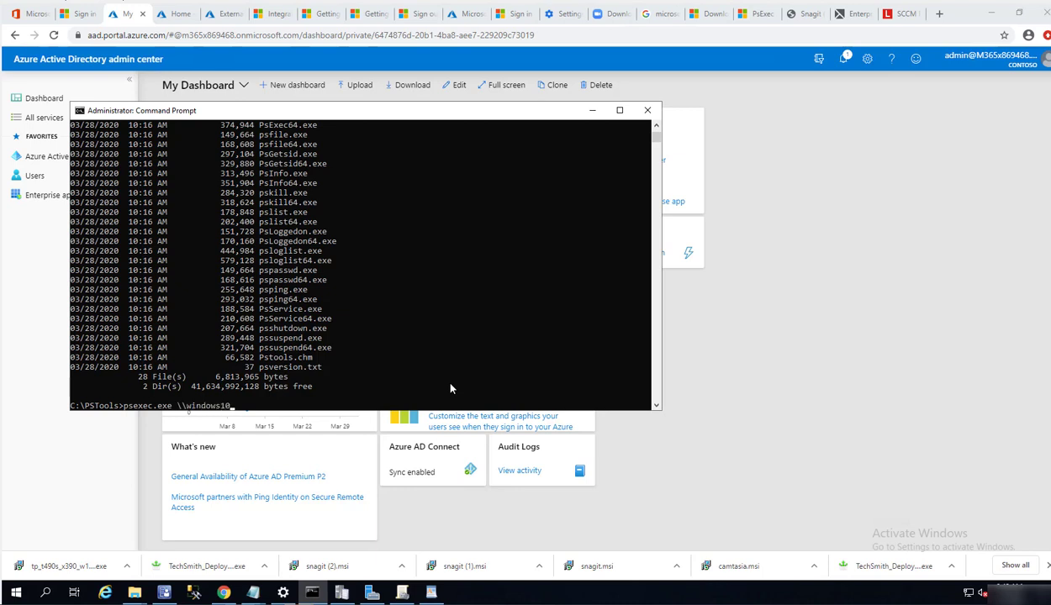
{"action": "type", "text": "-001"}
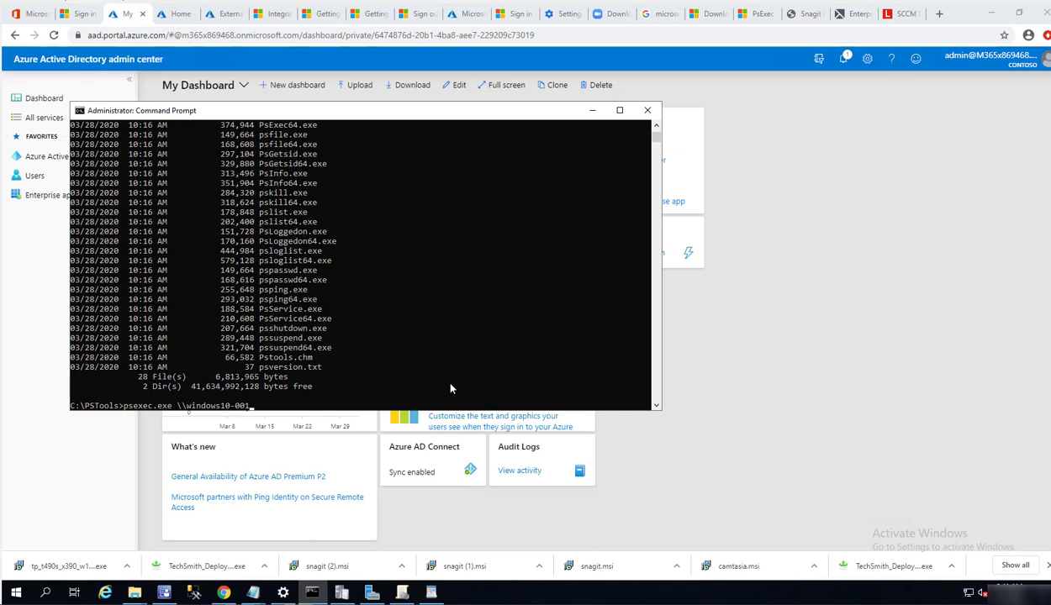
{"action": "type", "text": "cmd"}
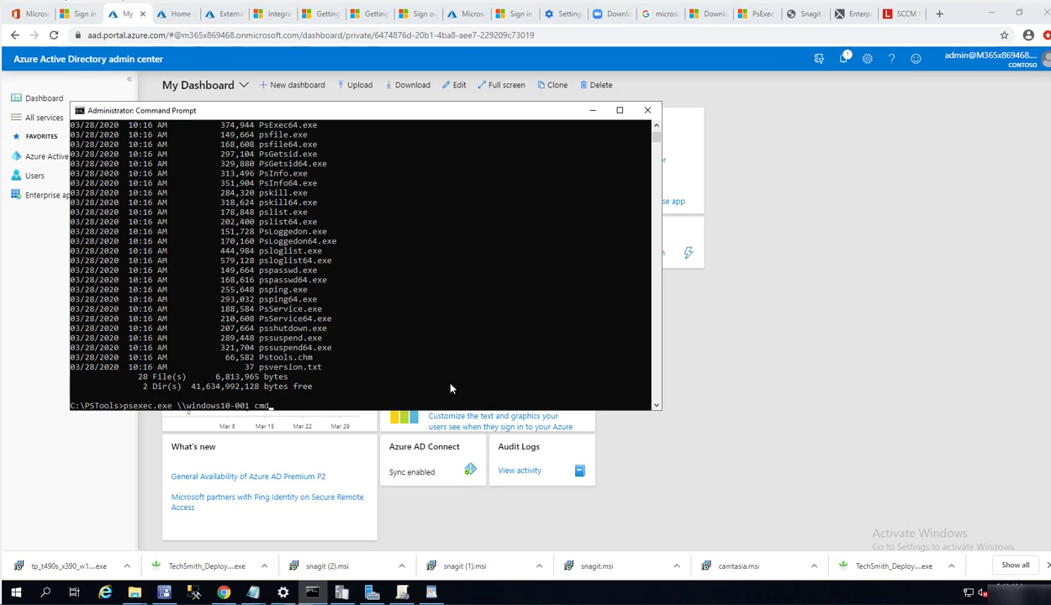
Launch the PsExec remote shell on windows10-001 and move up to C:\Windows.
{"action": "key", "text": "Return"}
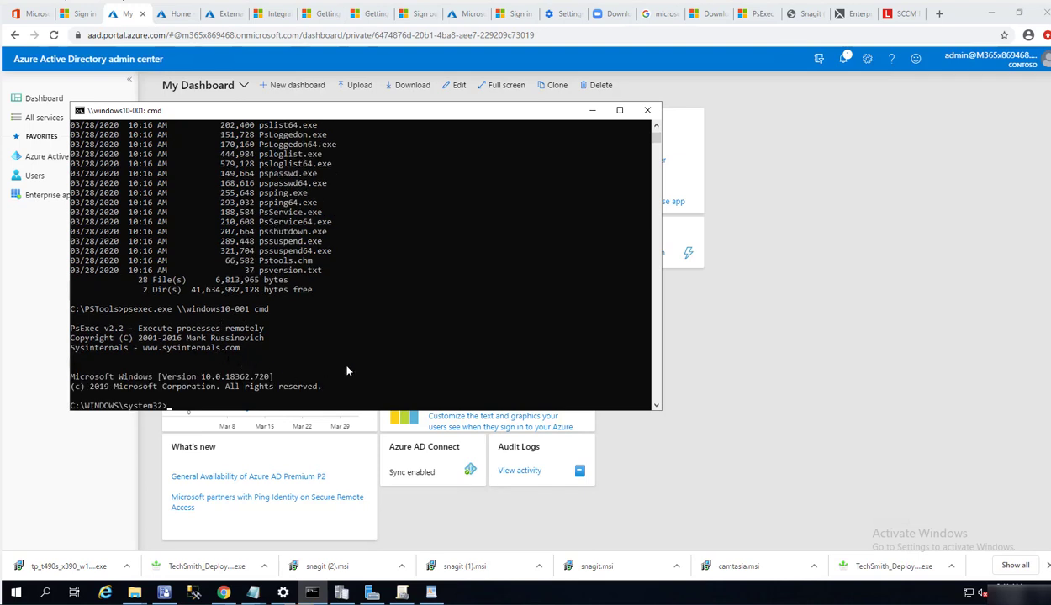
{"action": "type", "text": "cd"}
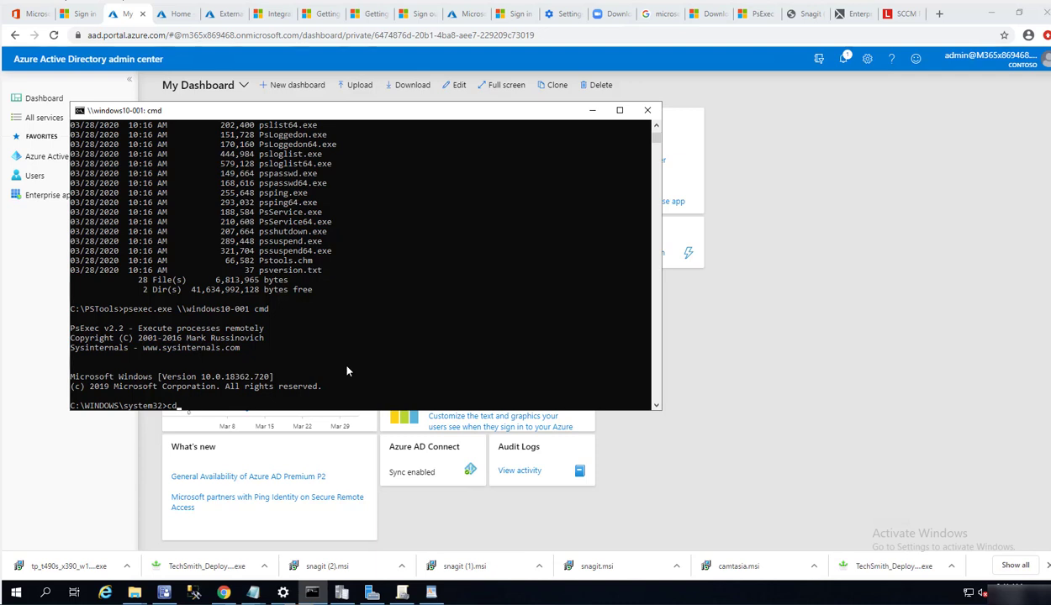
{"action": "type", "text": "c"}
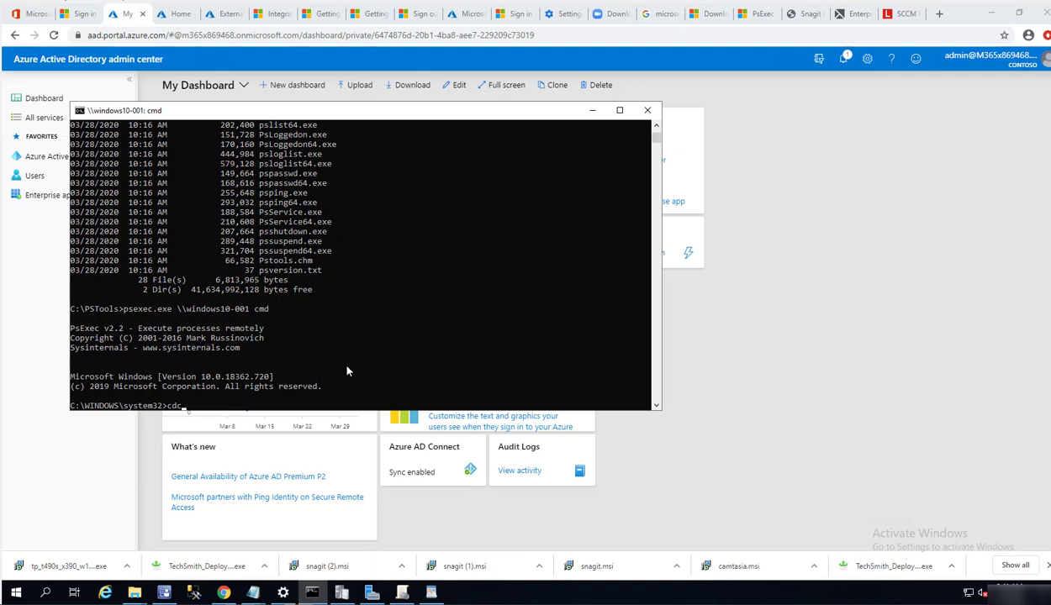
{"action": "key", "text": "Return"}
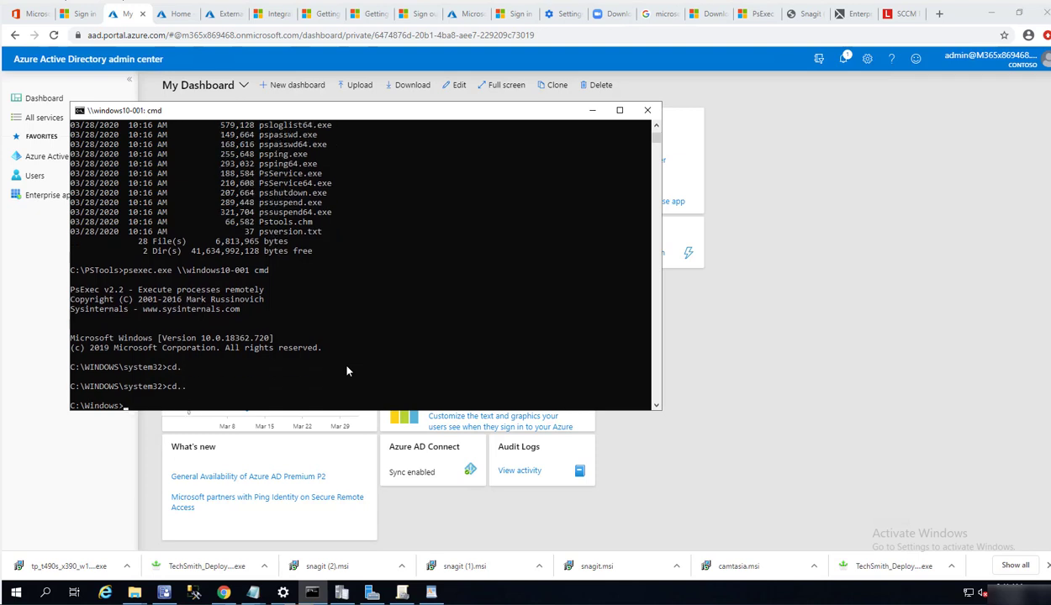
Change into ccmsetup and run ccmsetup.exe /uninstall on the remote machine.
{"action": "type", "text": "cd"}
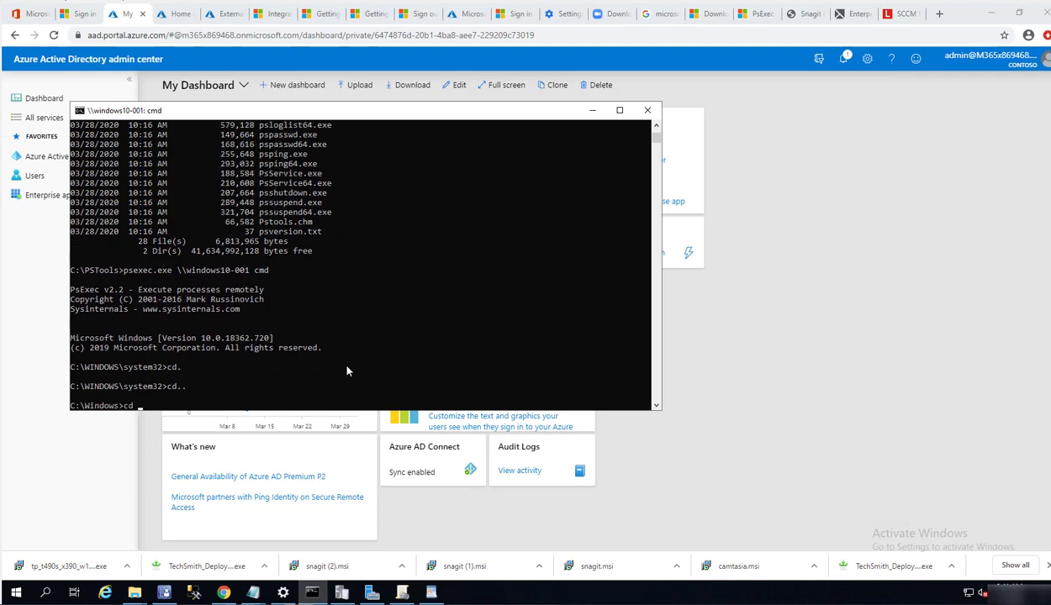
{"action": "type", "text": "ccm"}
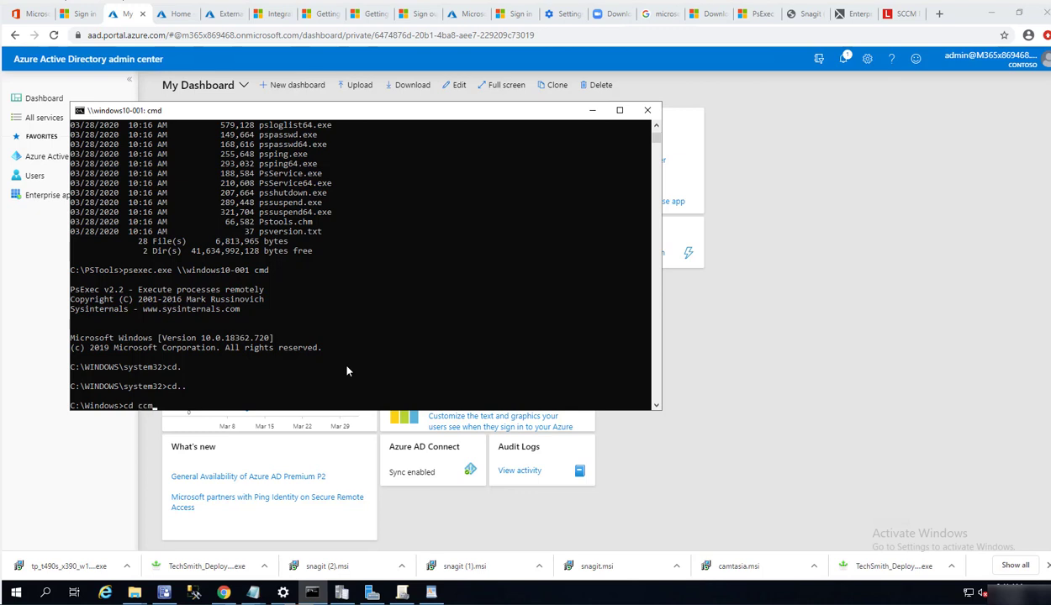
{"action": "type", "text": "setup"}
{"action": "type", "text": "dir"}
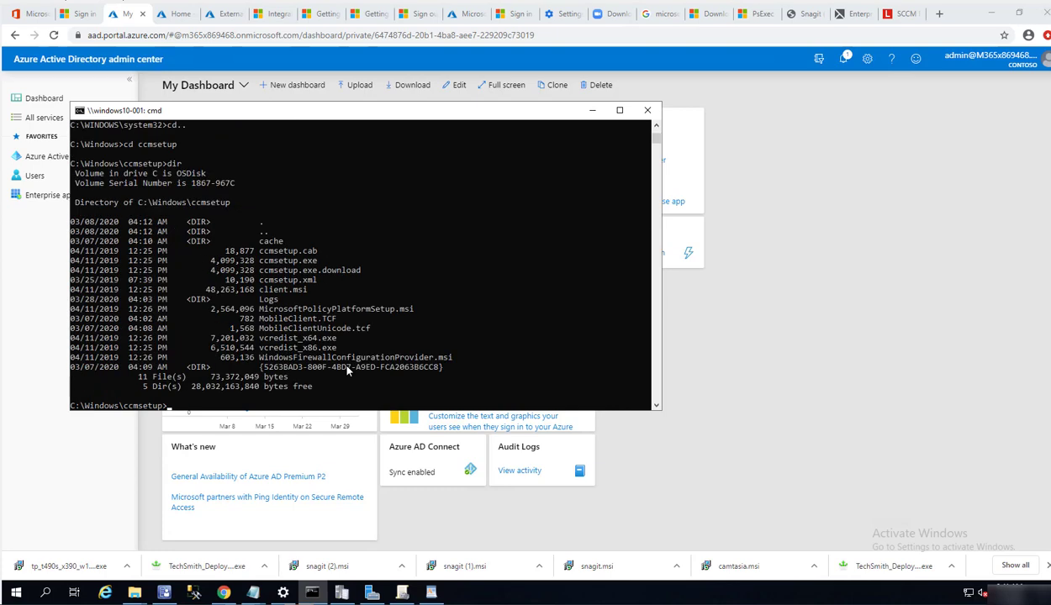
{"action": "type", "text": "ccmsetup.exe"}
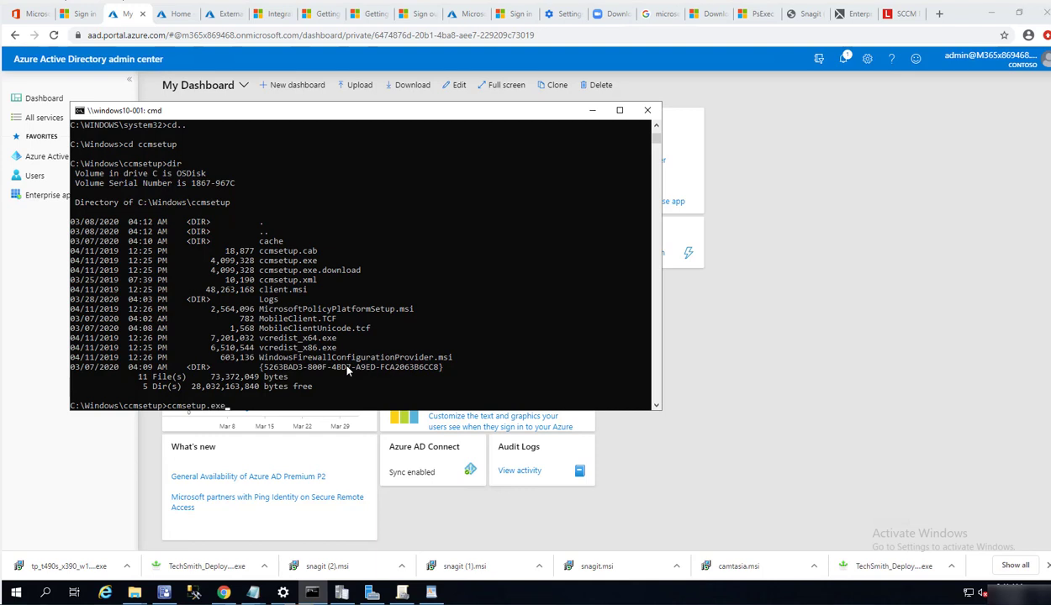
{"action": "type", "text": "/"}
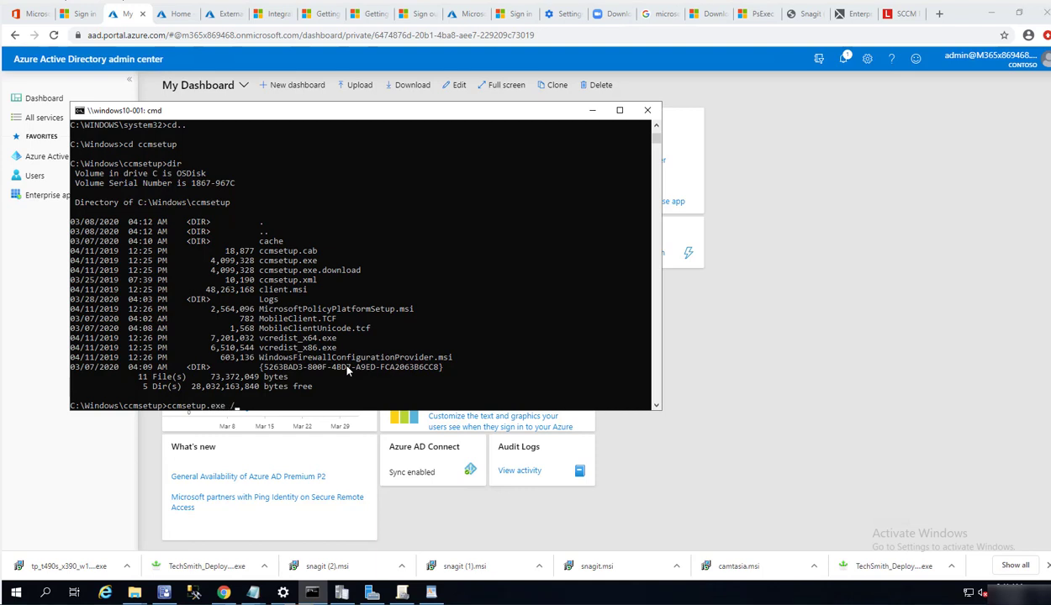
{"action": "type", "text": "uninstall"}
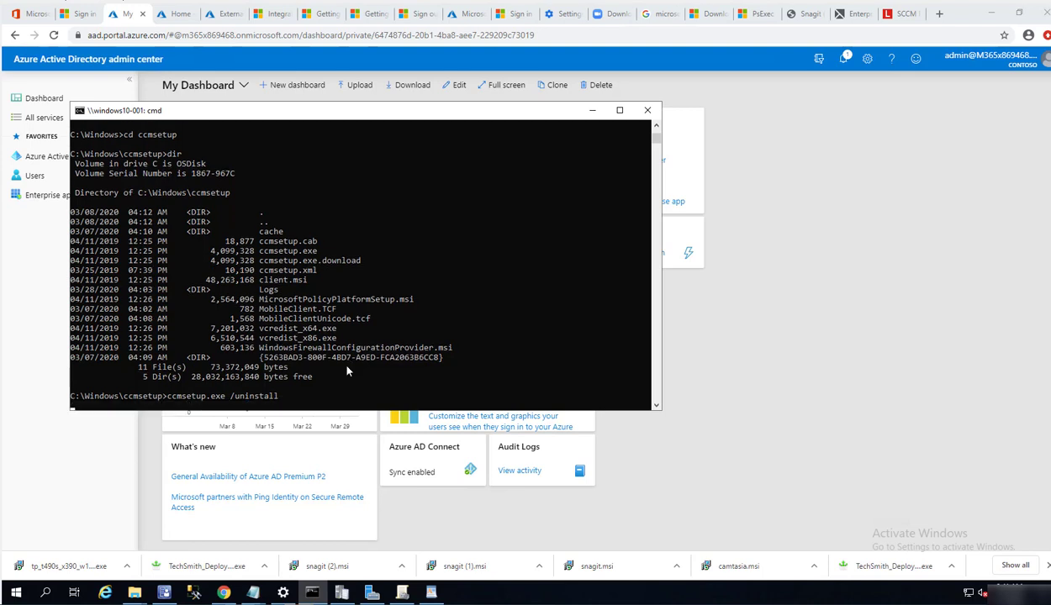
{"action": "key", "text": "Return"}
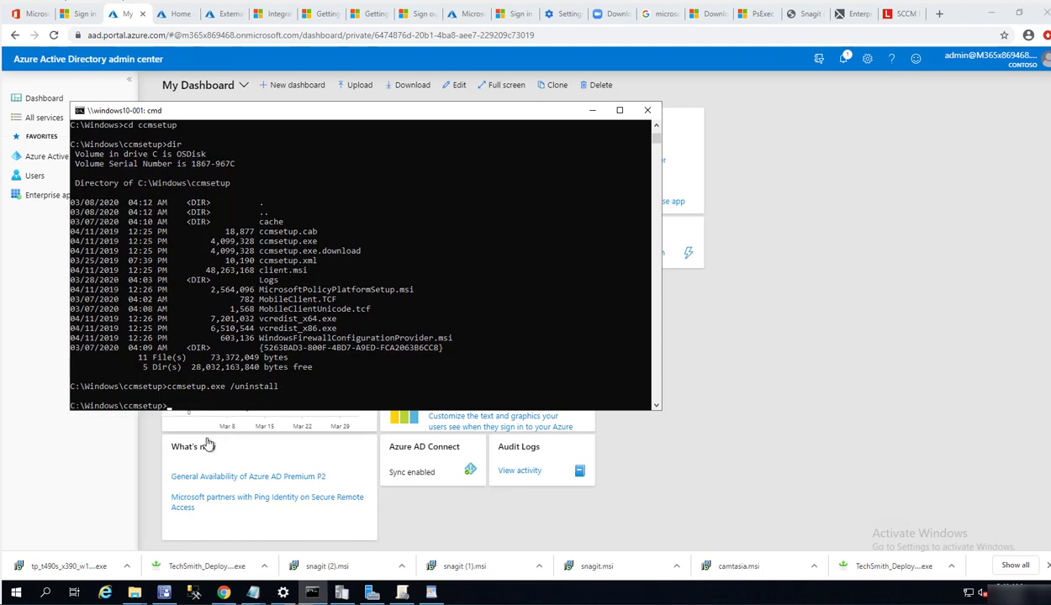
{"action": "mouse_move", "coordinate": [222, 397]}
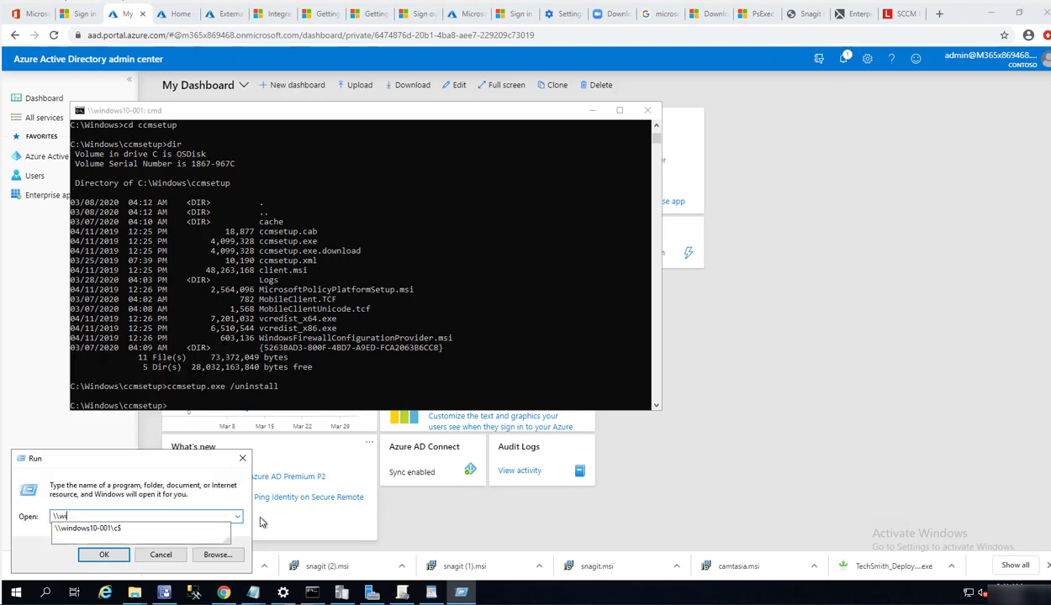
Open \\windows10-001\c$\Windows\ccmsetup\Logs through the Run dialog.
{"action": "type", "text": "\\\\windows10-001\\c$\\Windows\\ccmsetup\\lo"}
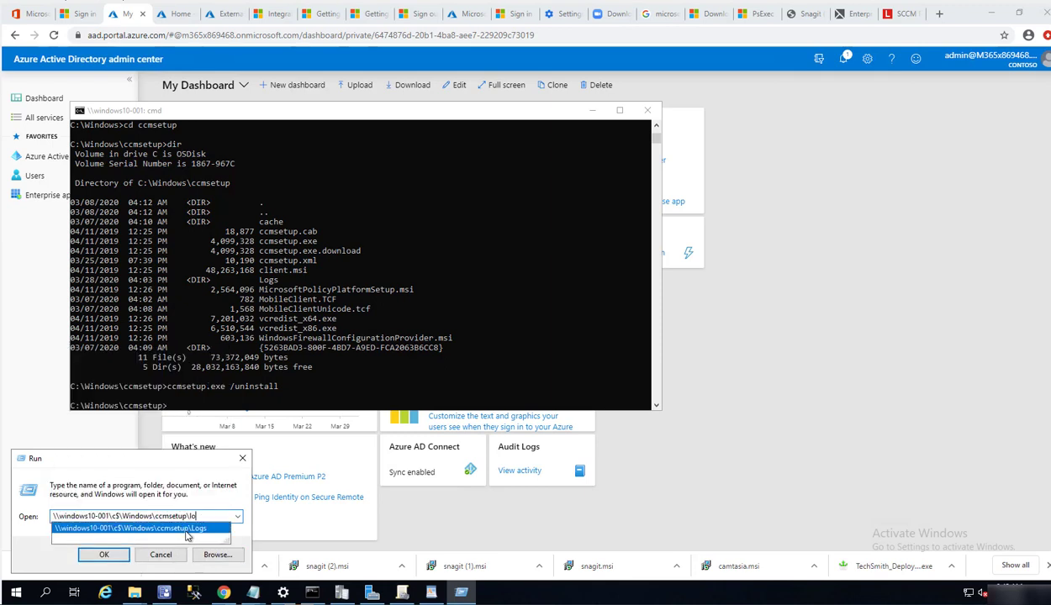
{"action": "left_click", "coordinate": [134, 528]}
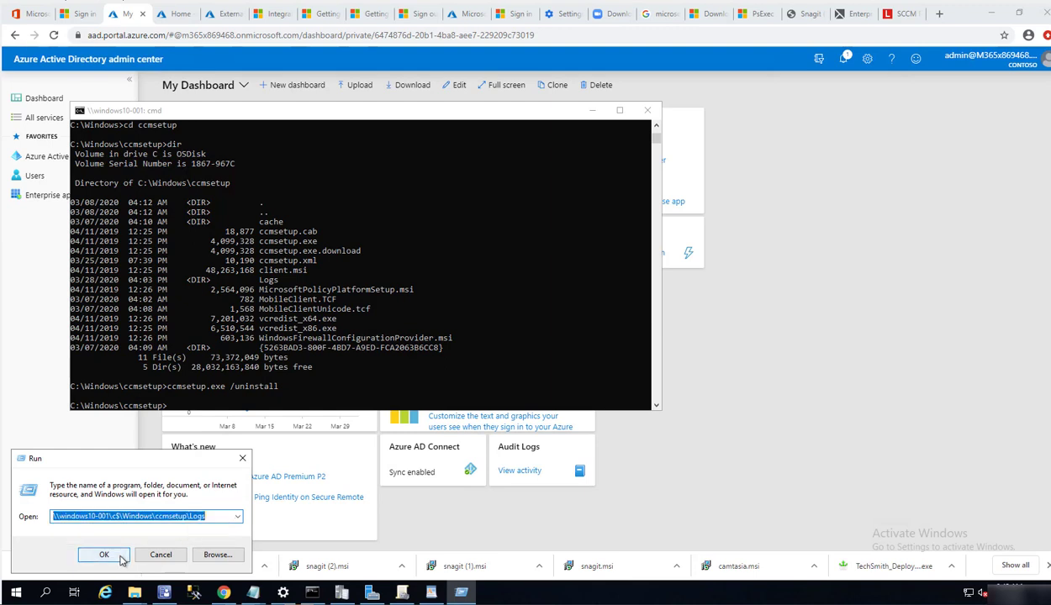
{"action": "left_click", "coordinate": [103, 554]}
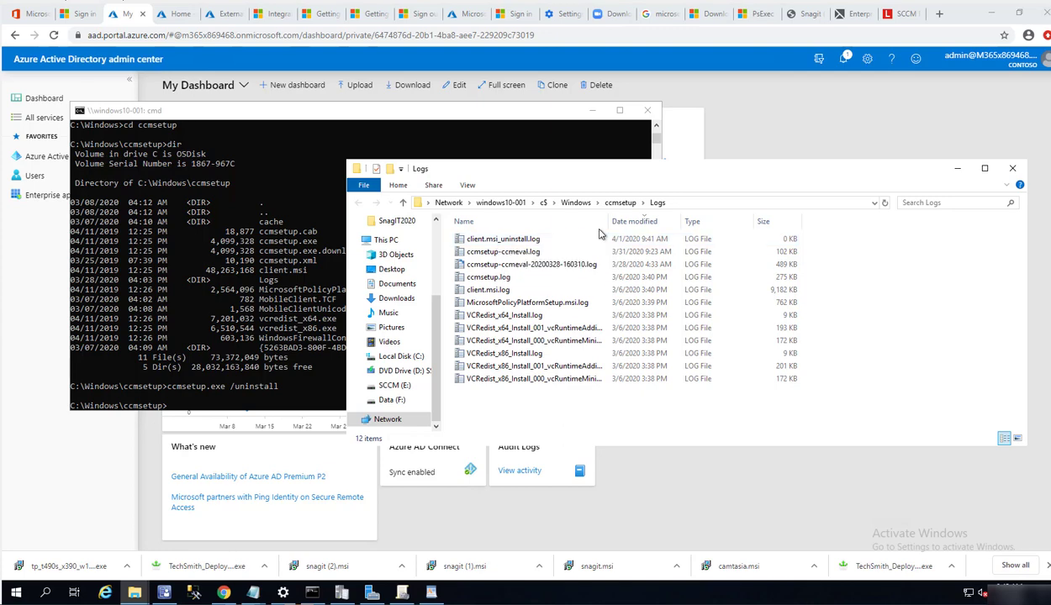
Sort the remote logs by Date modified, newest first, and open ccmsetup.log in CMTrace.
{"action": "left_click", "coordinate": [634, 221]}
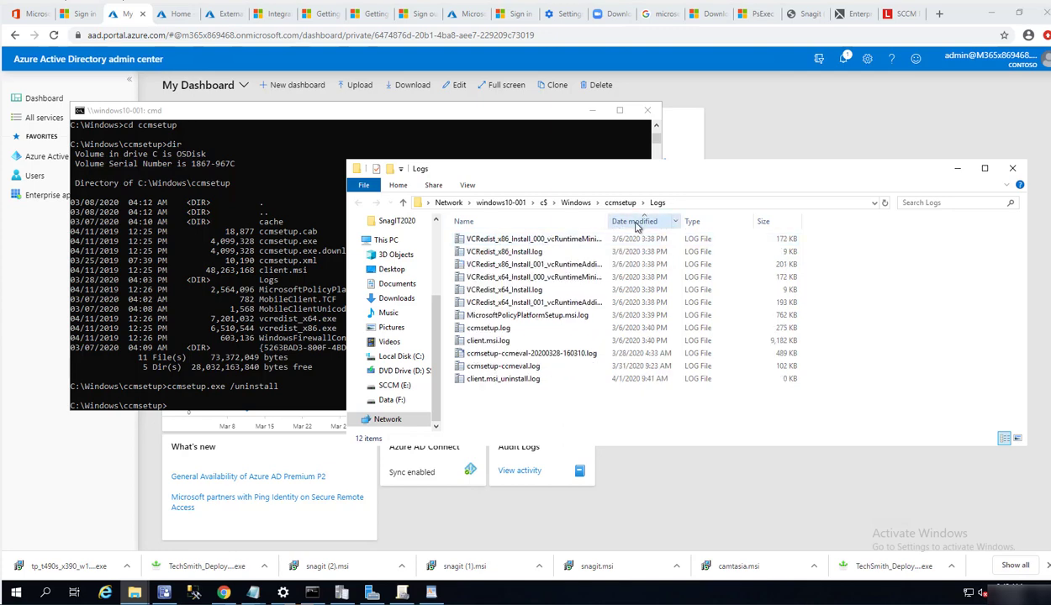
{"action": "left_click", "coordinate": [633, 221]}
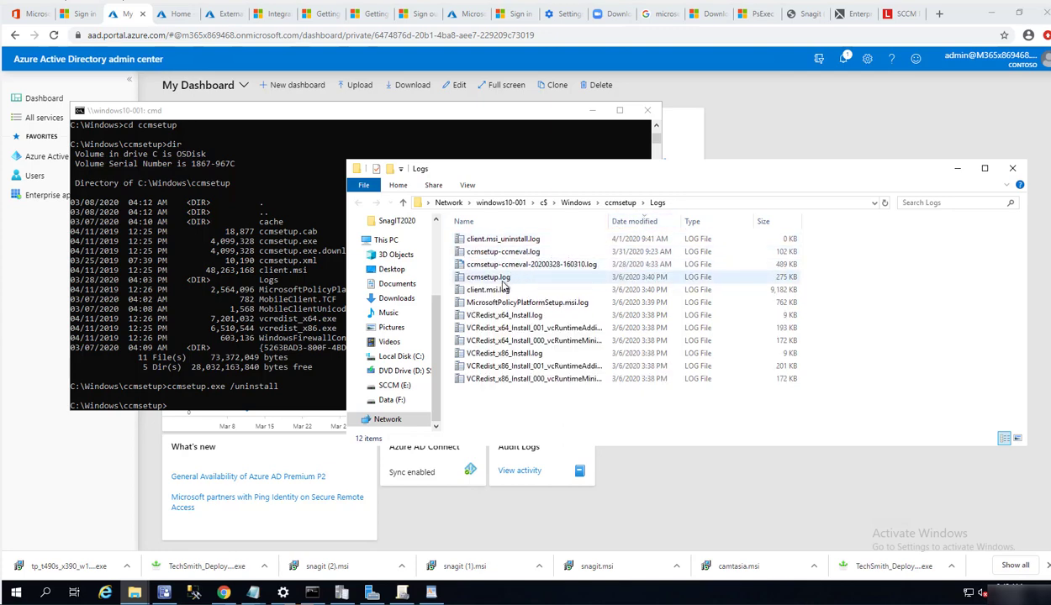
{"action": "left_click", "coordinate": [488, 278]}
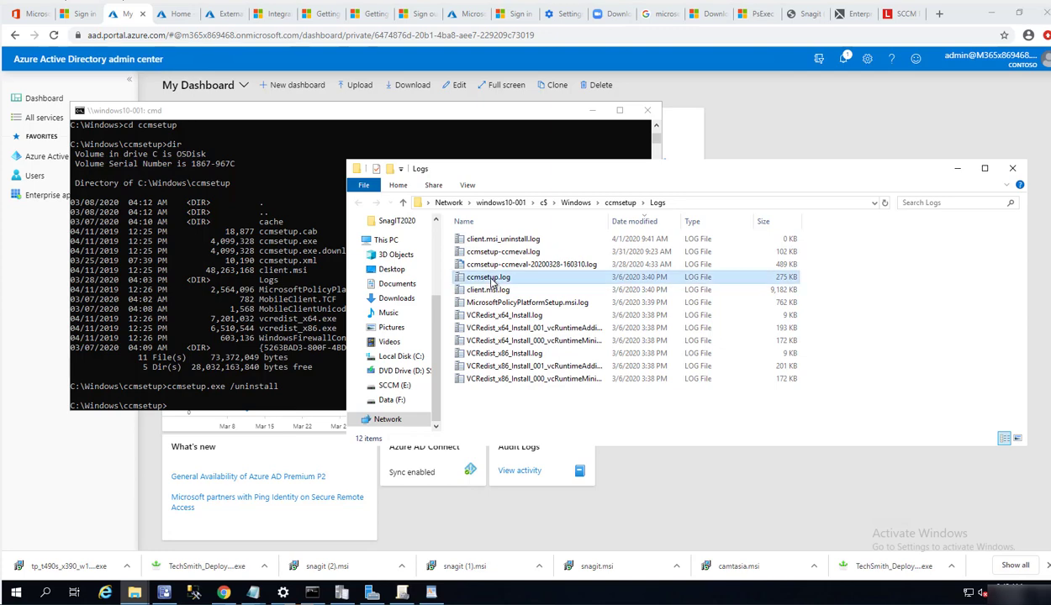
{"action": "double_click", "coordinate": [488, 276]}
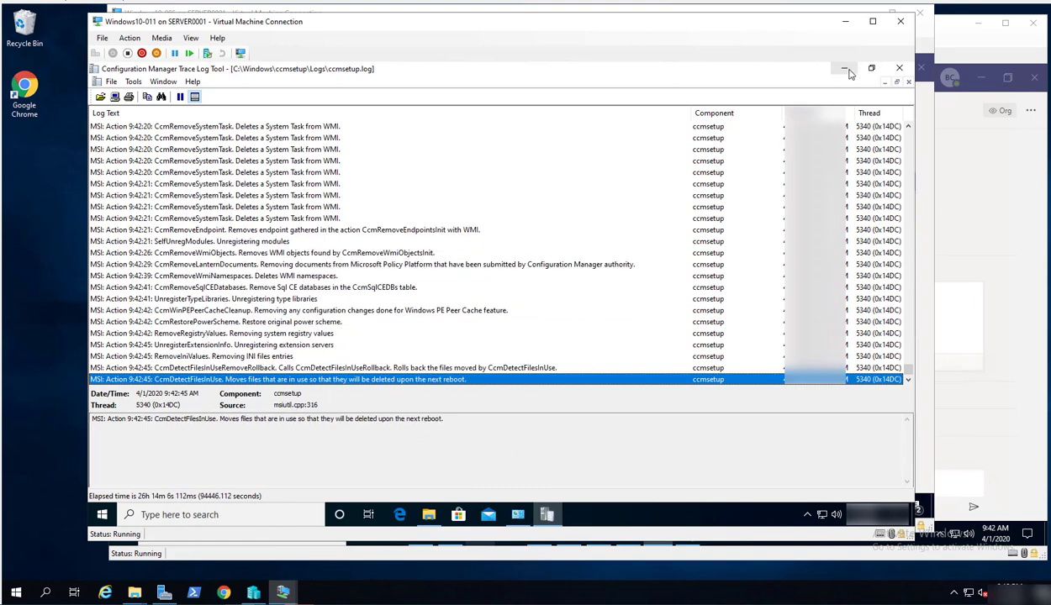
{"action": "mouse_move", "coordinate": [845, 21]}
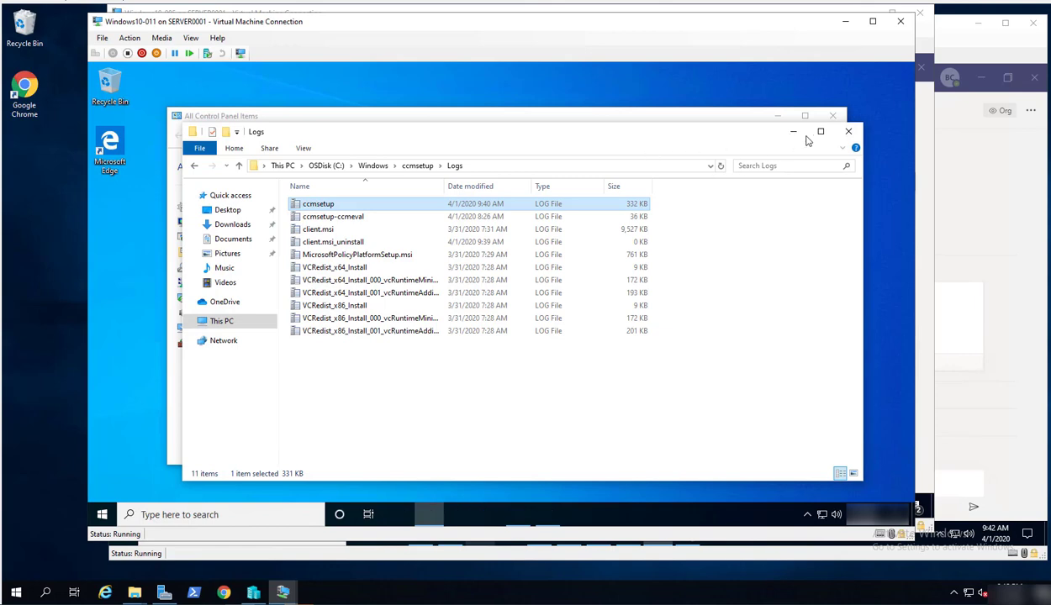
{"action": "mouse_move", "coordinate": [789, 140]}
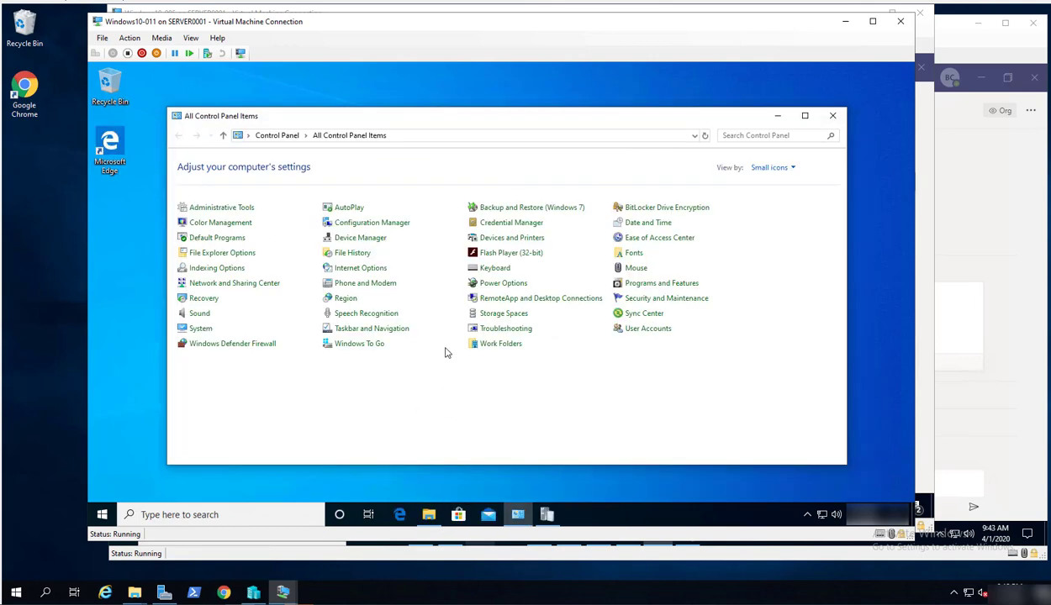
{"action": "mouse_move", "coordinate": [523, 421]}
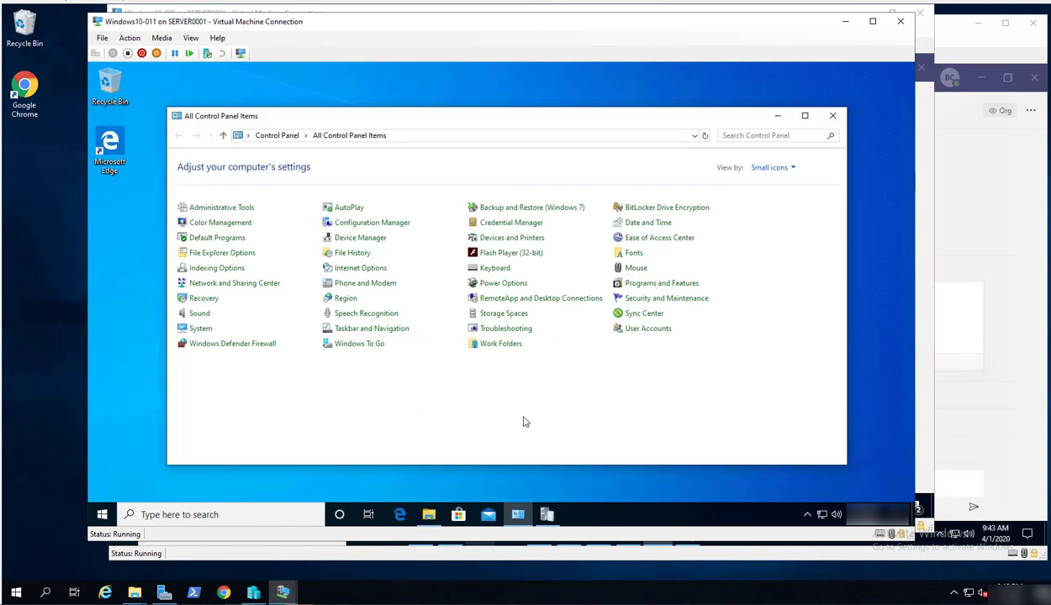